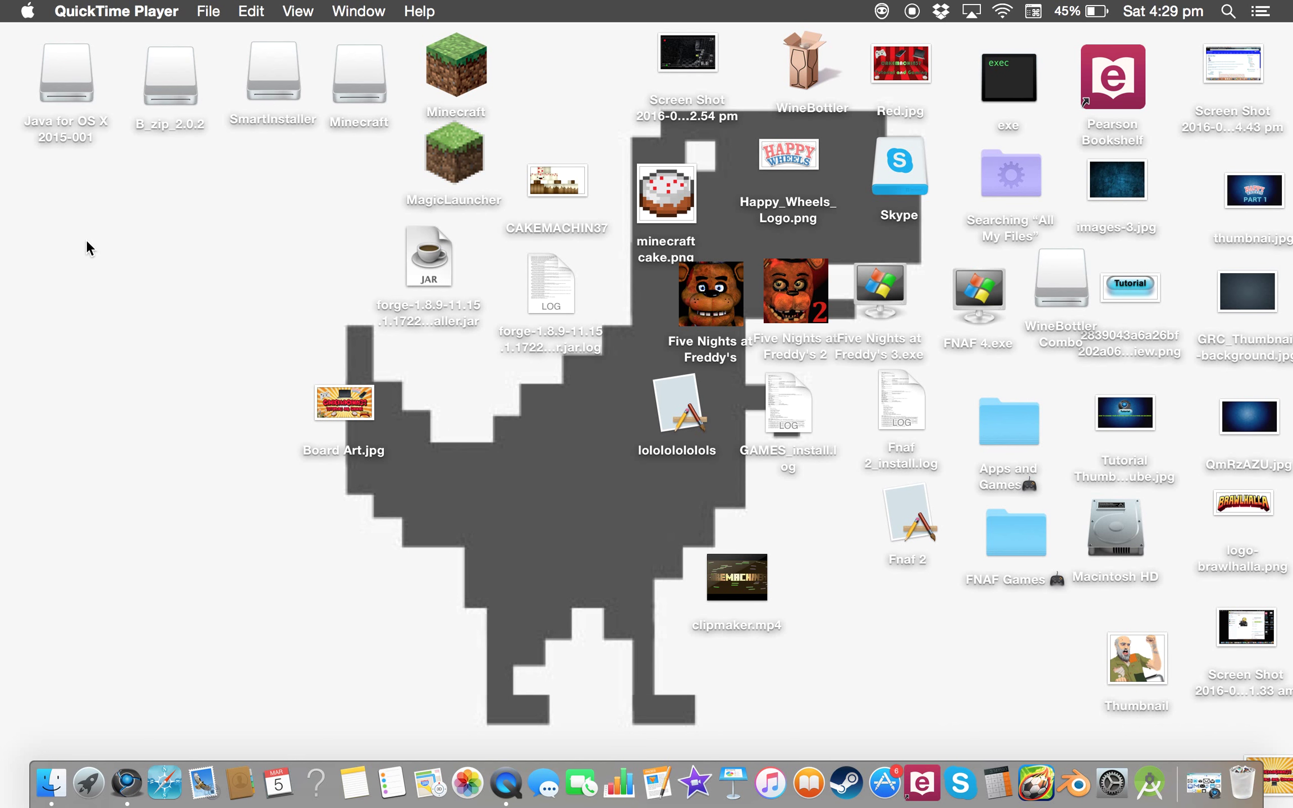
pyautogui.moveTo(173, 767)
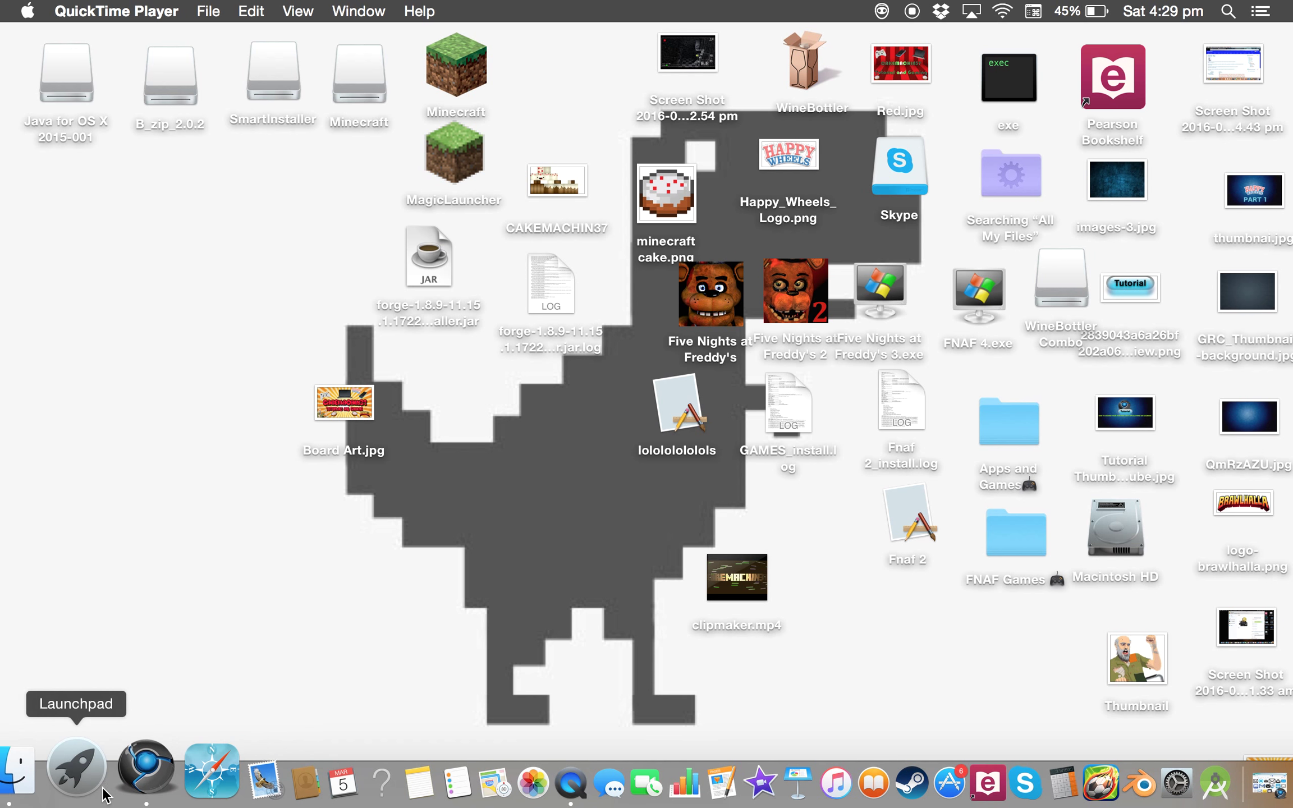
pyautogui.moveTo(122, 771)
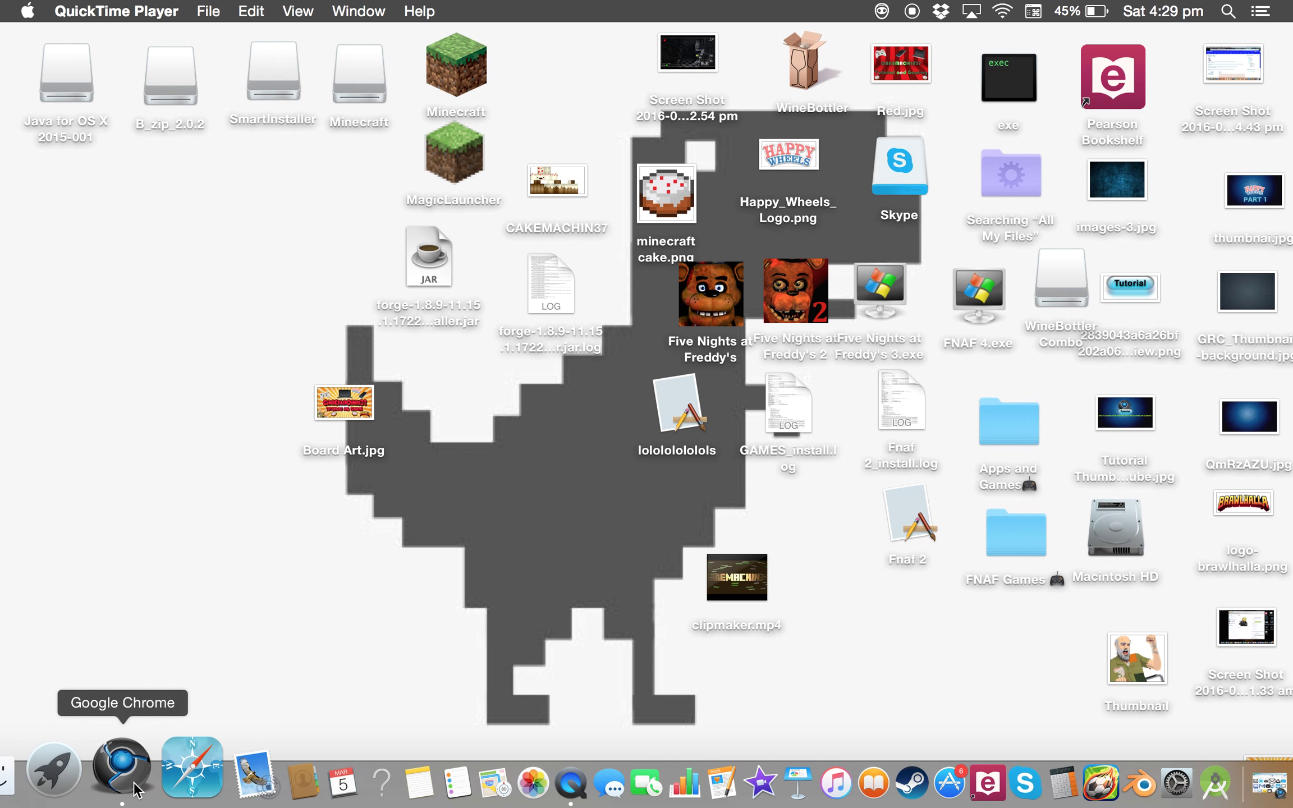
pyautogui.moveTo(168, 767)
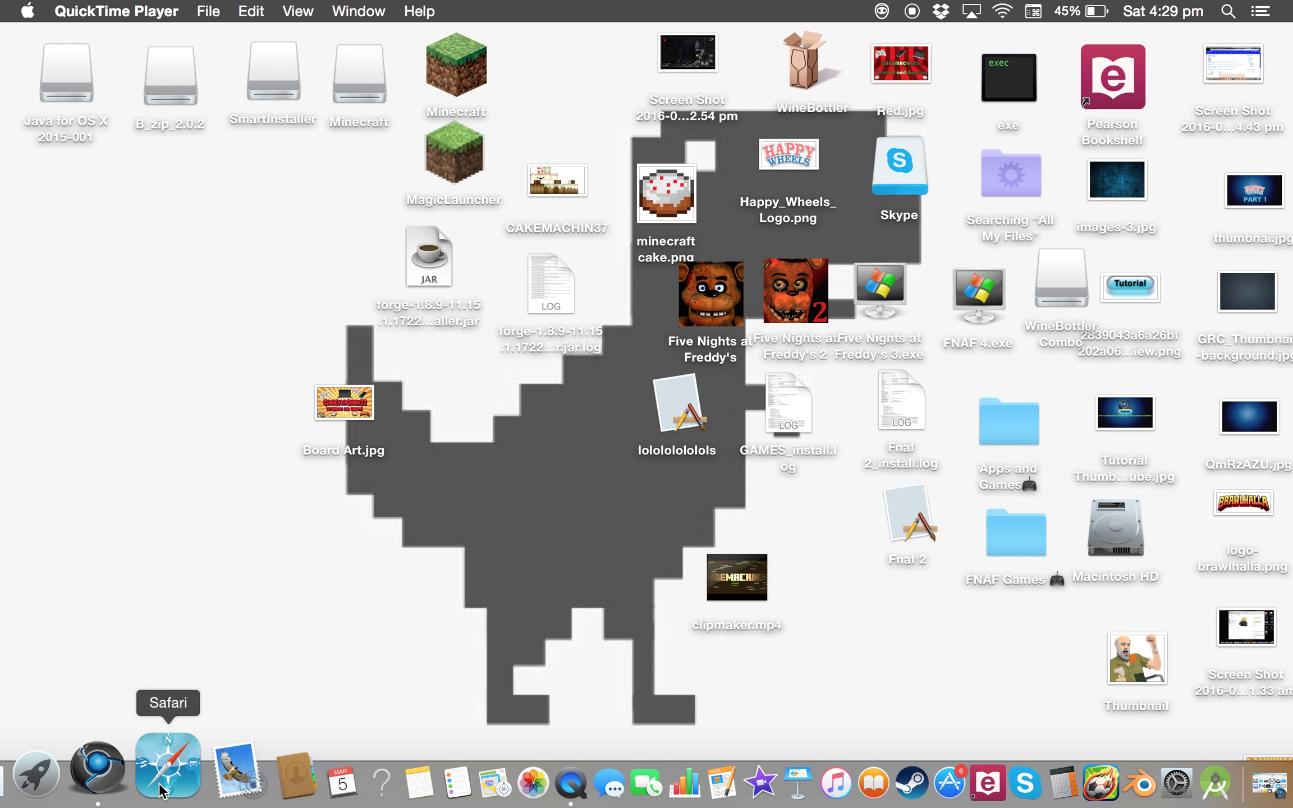
pyautogui.moveTo(123, 767)
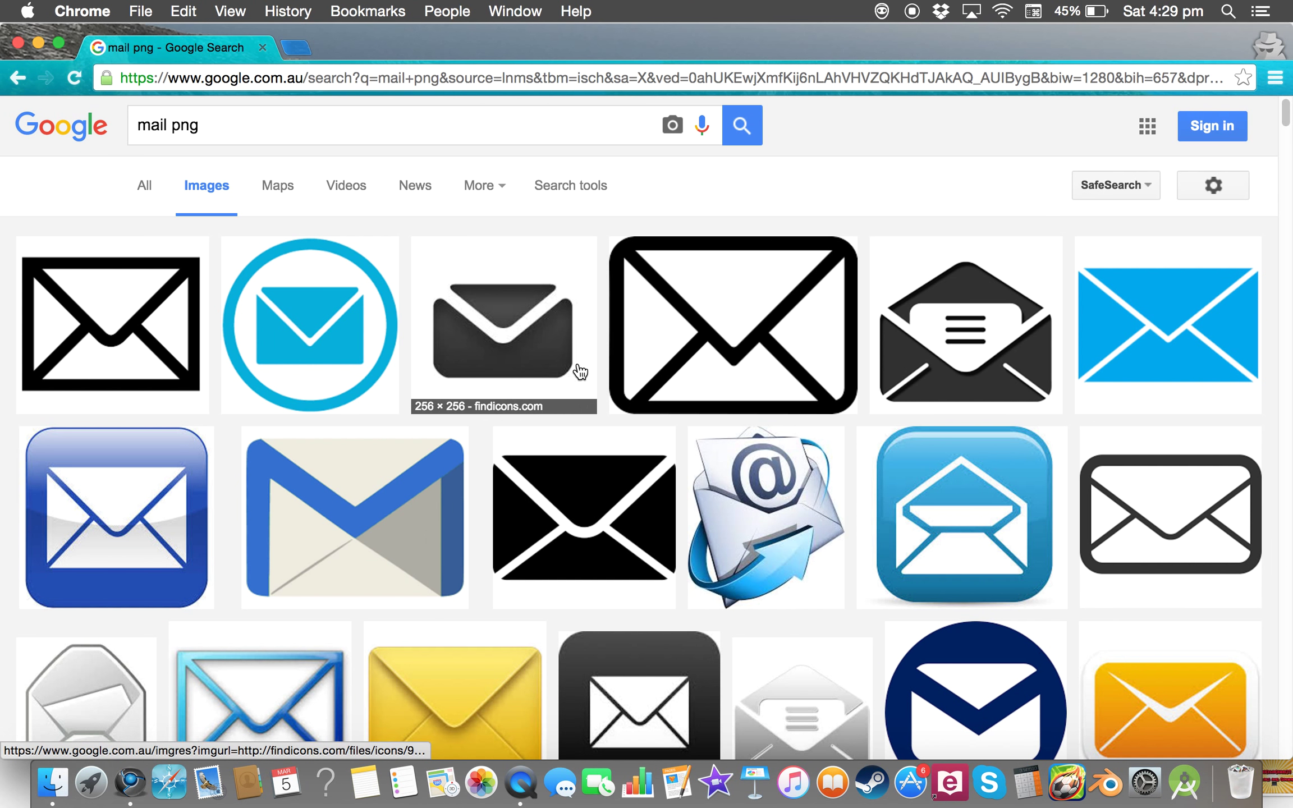
pyautogui.moveTo(652, 472)
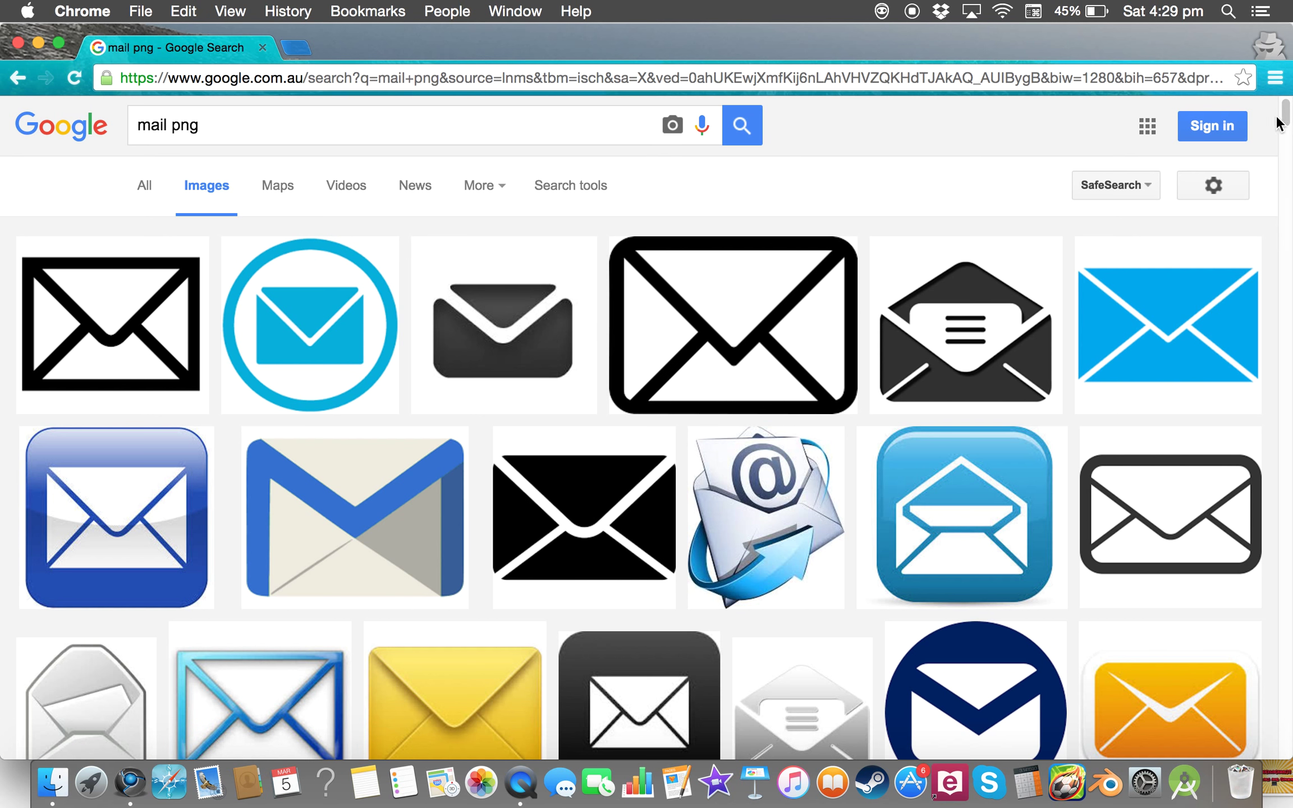
# - Find the green @ envelope thumbnail in the 'mail png' results and enlarge it
pyautogui.scroll(-3)
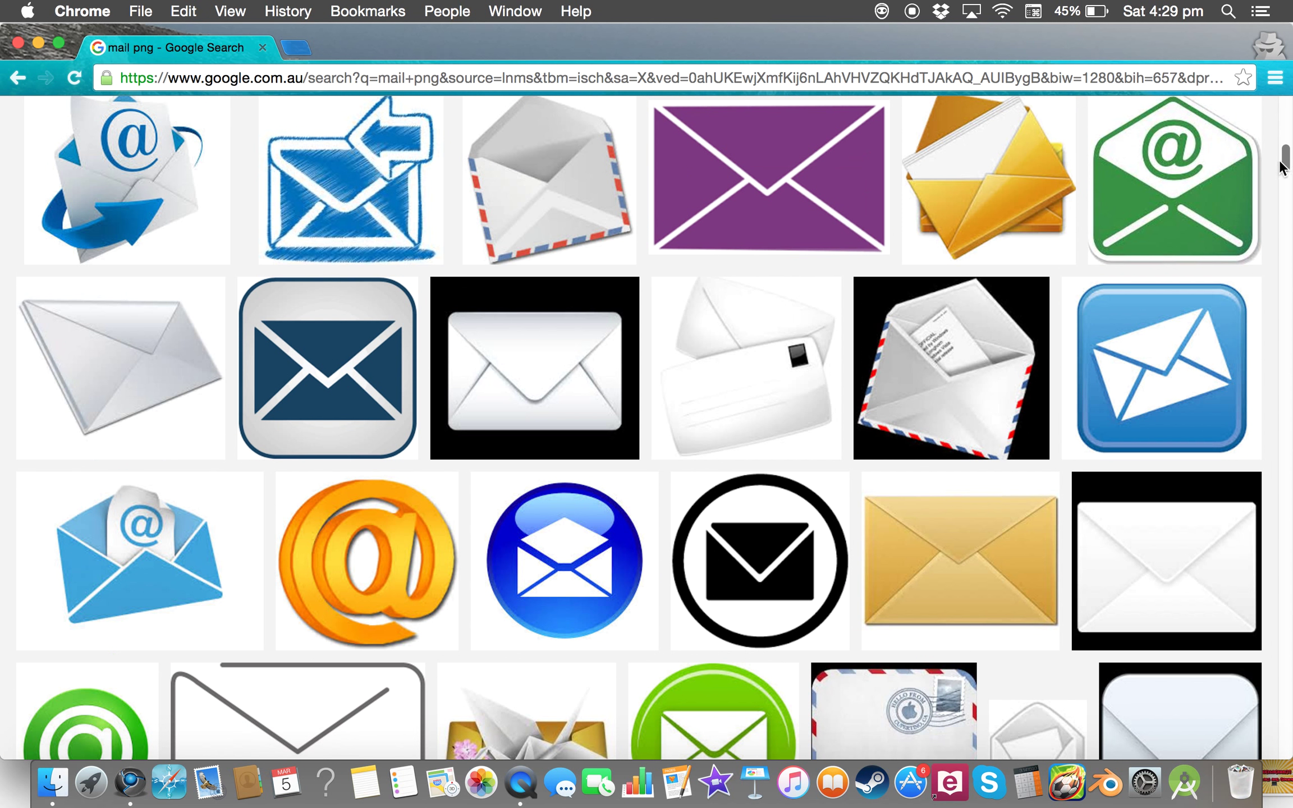
pyautogui.scroll(-3)
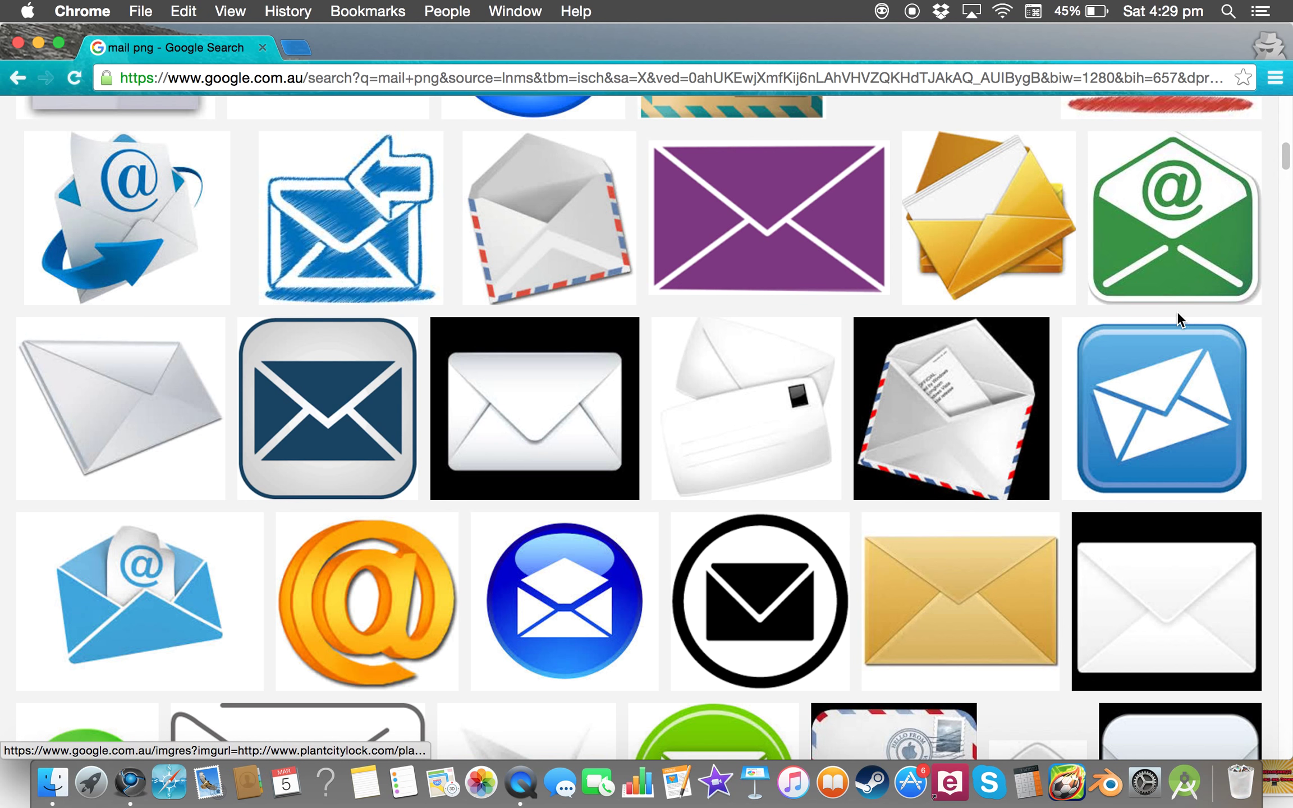
pyautogui.moveTo(1203, 239)
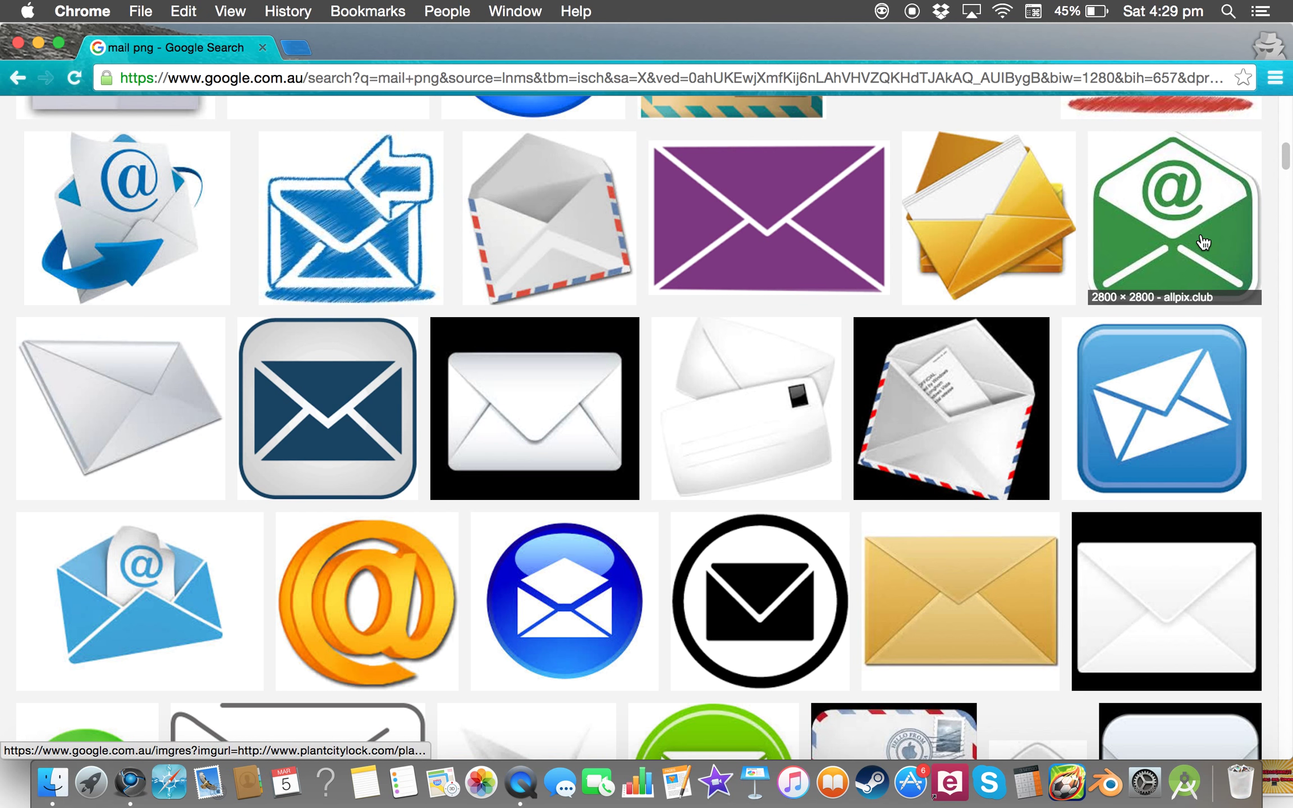
pyautogui.click(1171, 218)
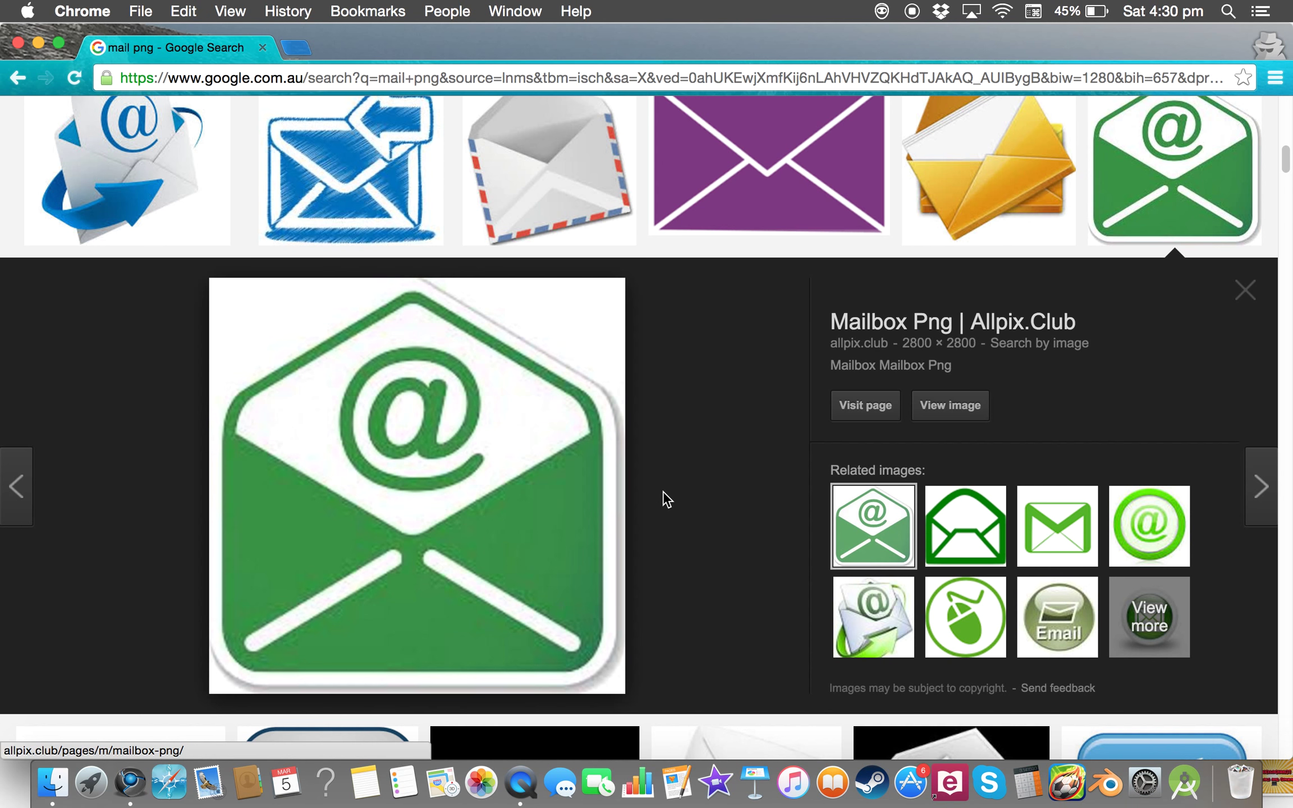
pyautogui.moveTo(728, 480)
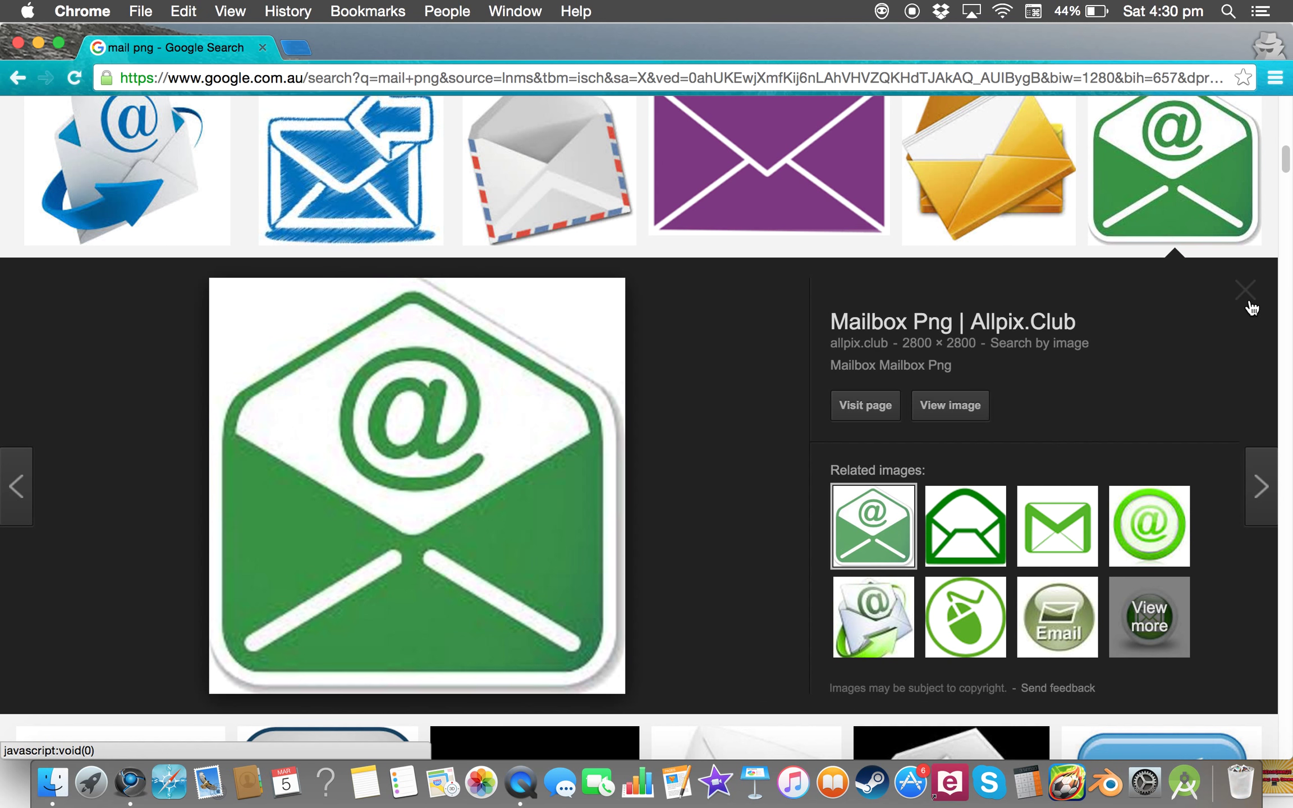
# - Browse and dismiss the blue envelope alternatives among the image results
pyautogui.click(1245, 290)
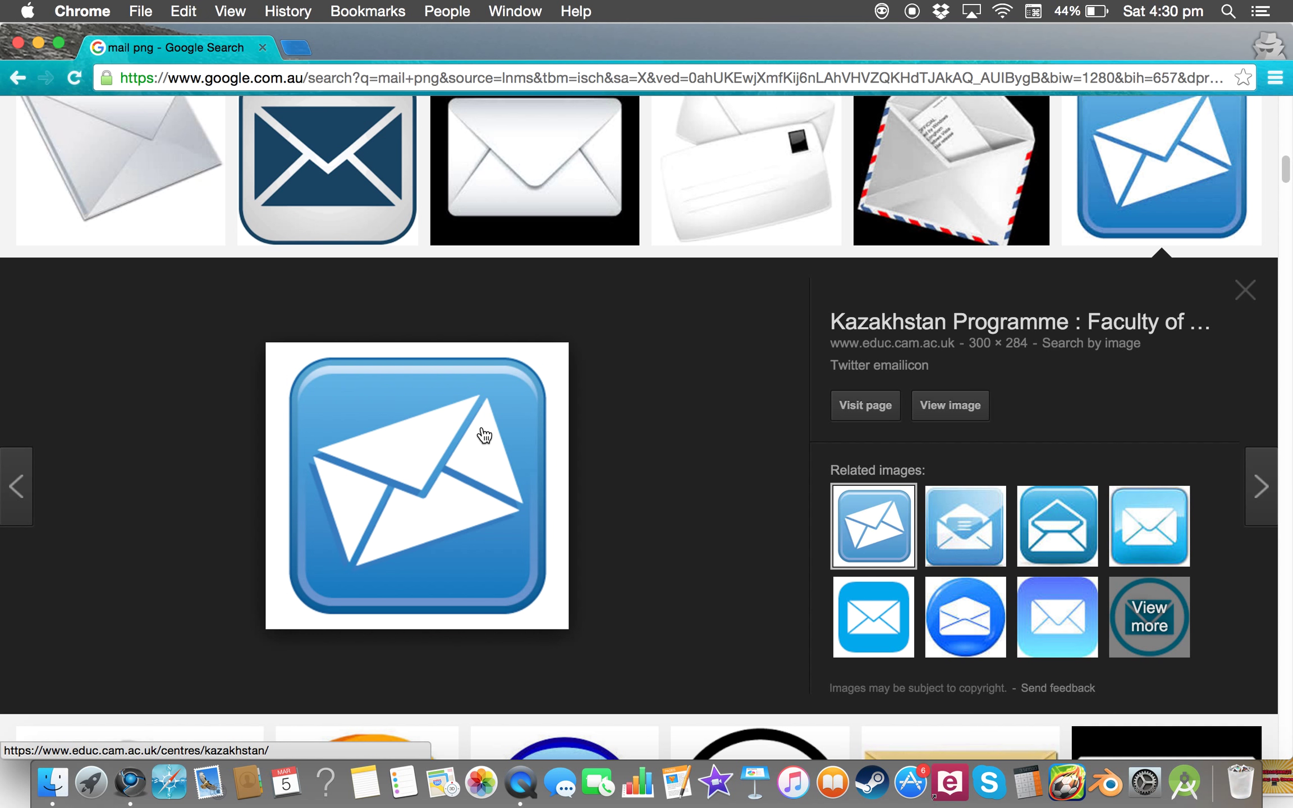
pyautogui.moveTo(1121, 283)
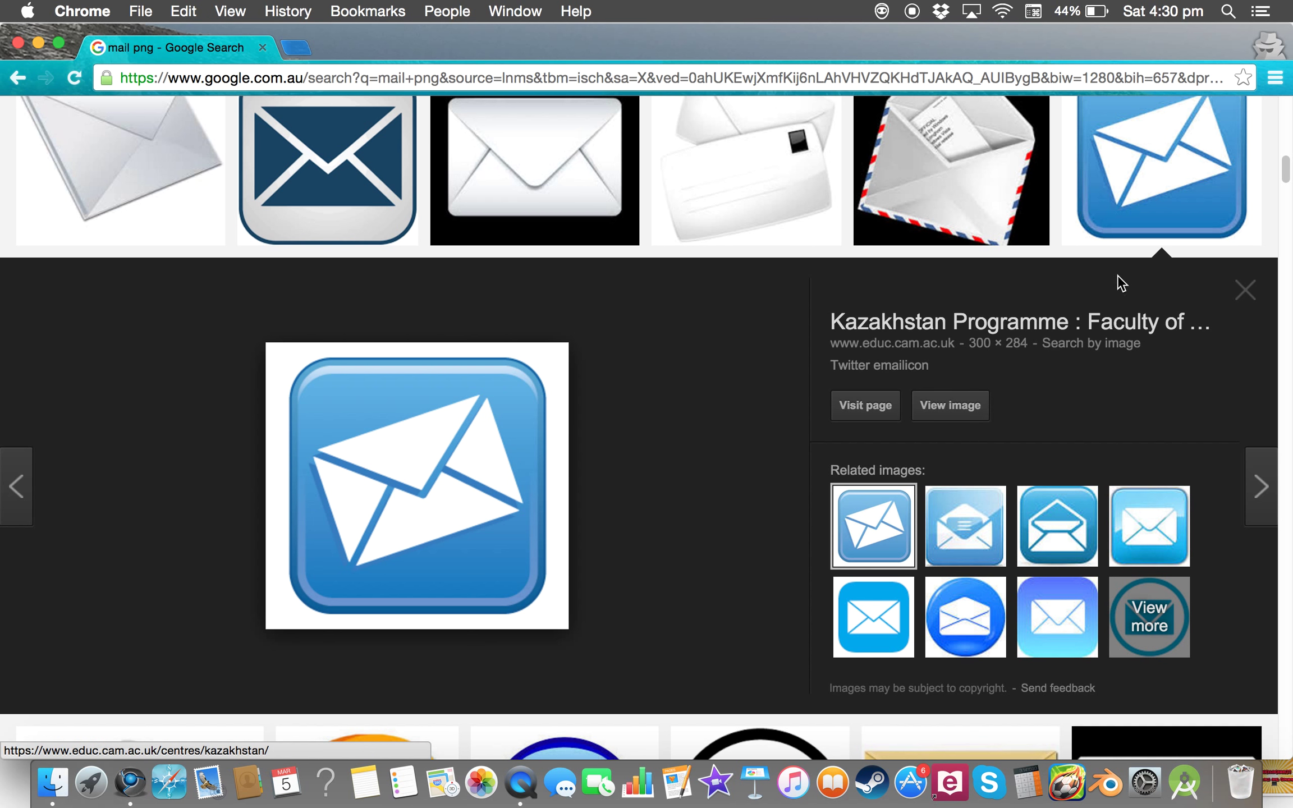
pyautogui.click(1245, 289)
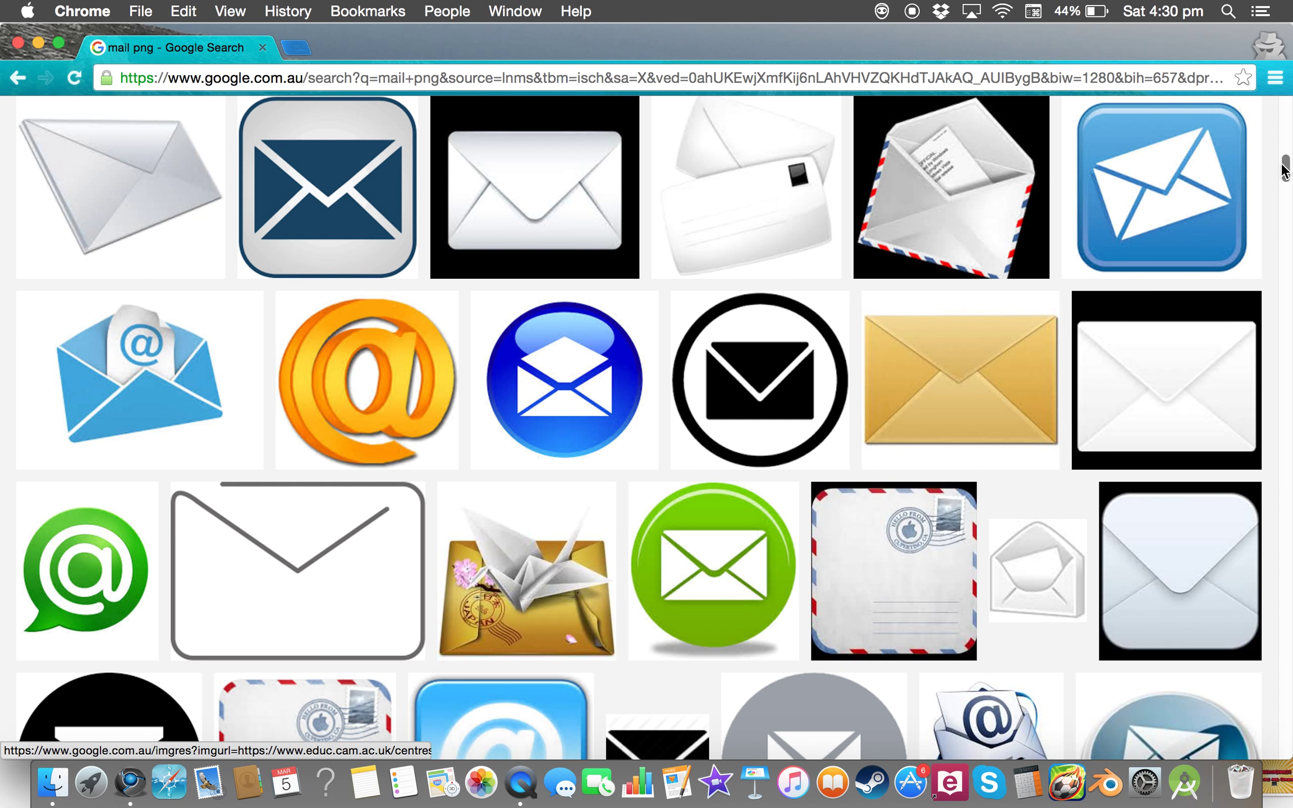
pyautogui.scroll(-3)
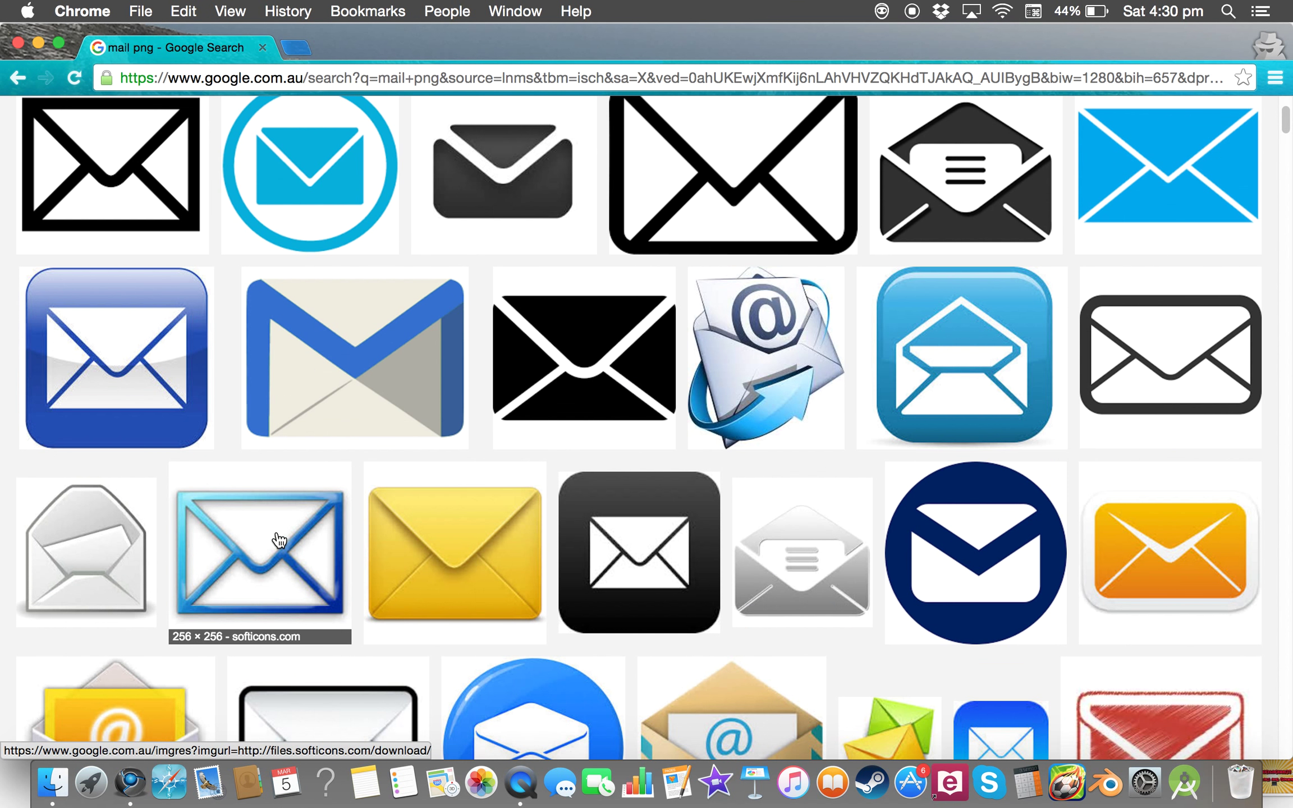
pyautogui.click(259, 552)
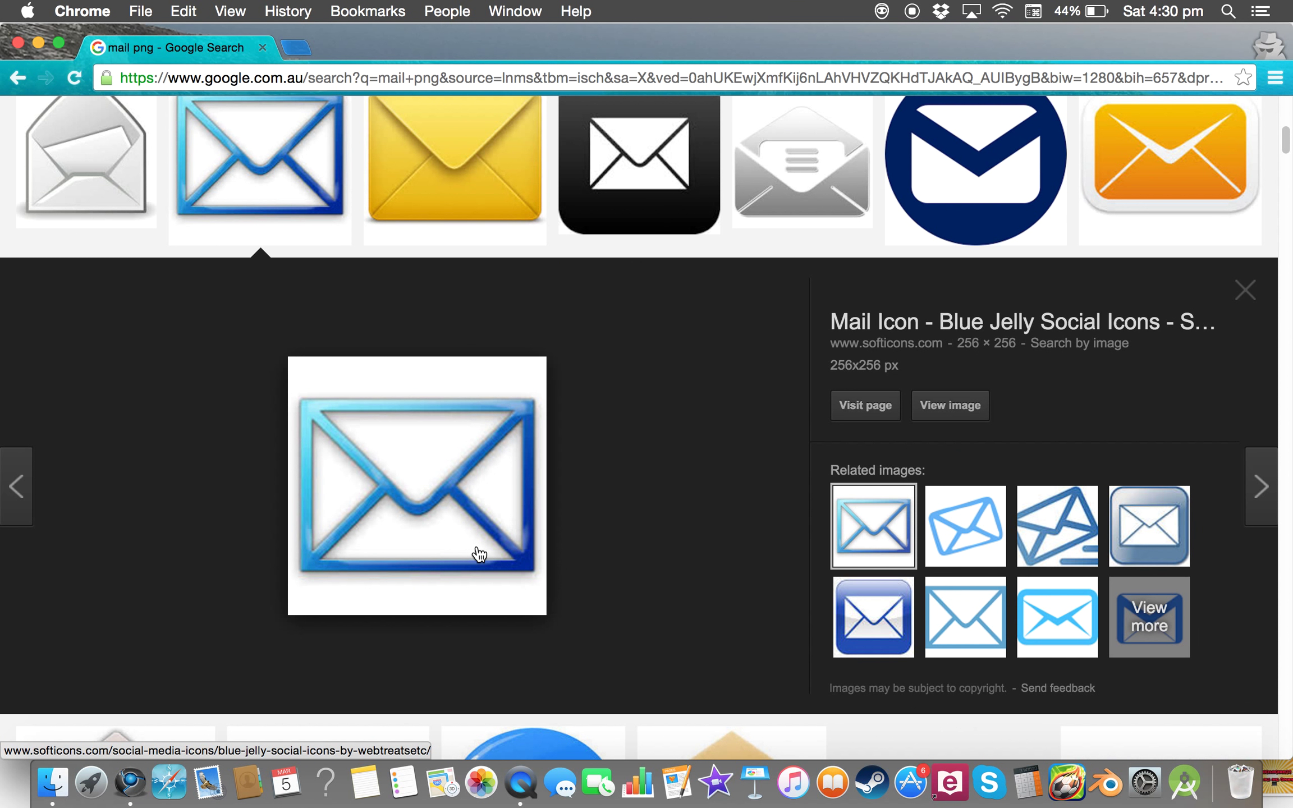
pyautogui.moveTo(620, 571)
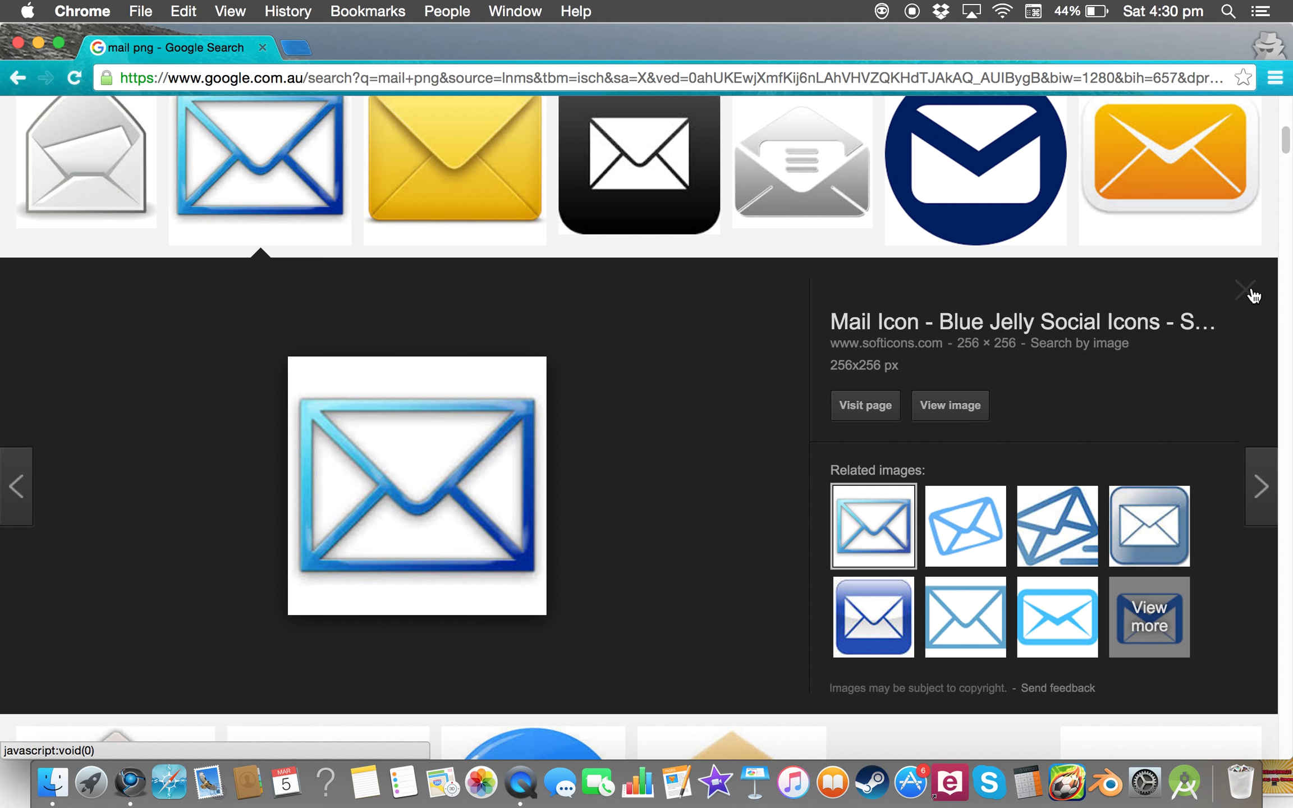
pyautogui.click(1243, 288)
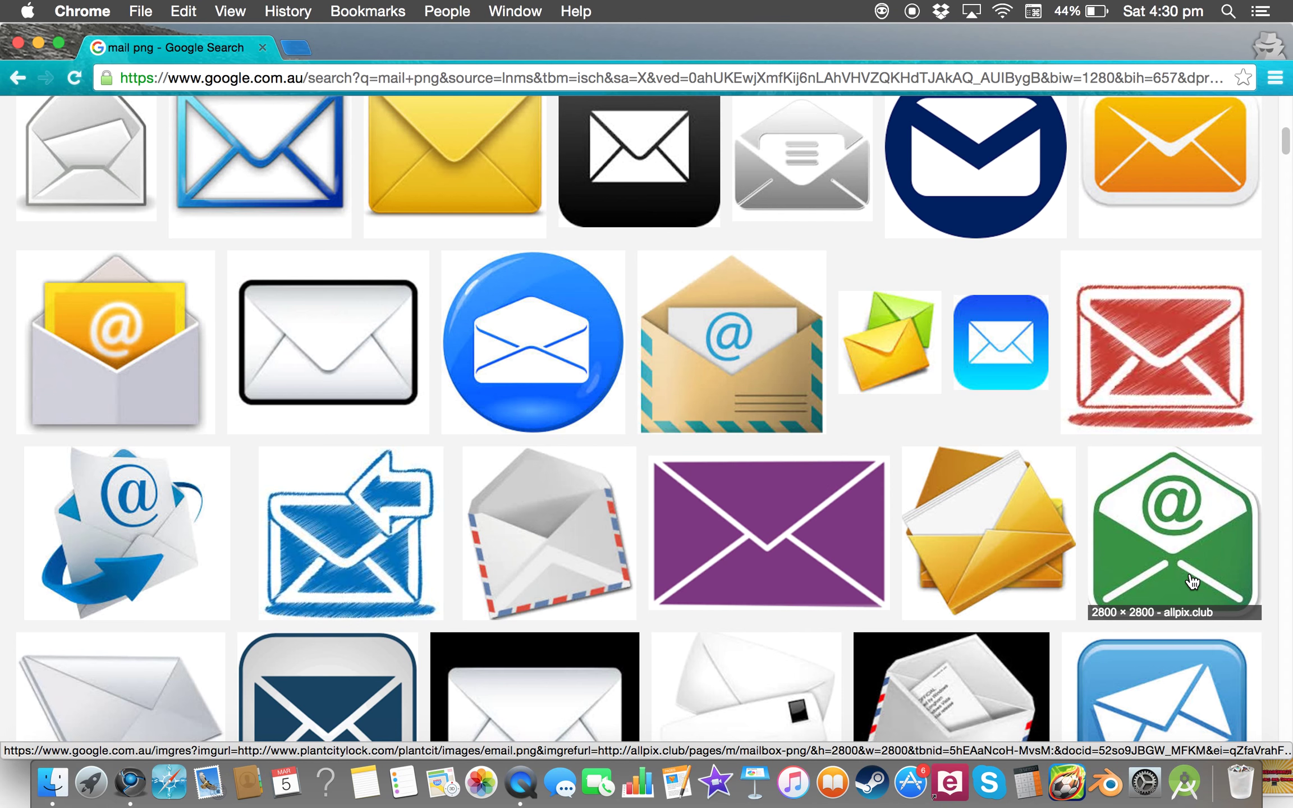
# - Copy the large green @ envelope image from allpix.club to the clipboard
pyautogui.click(1174, 532)
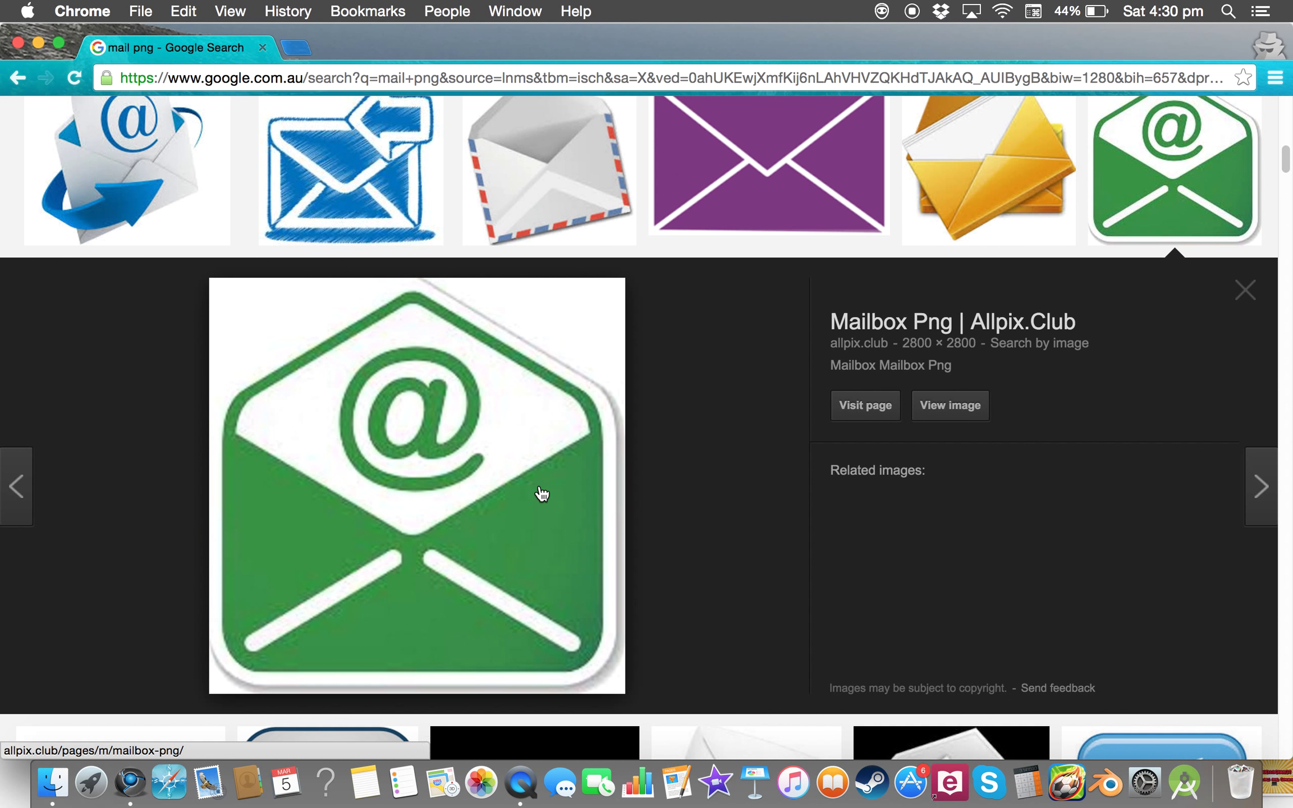
pyautogui.rightClick(540, 493)
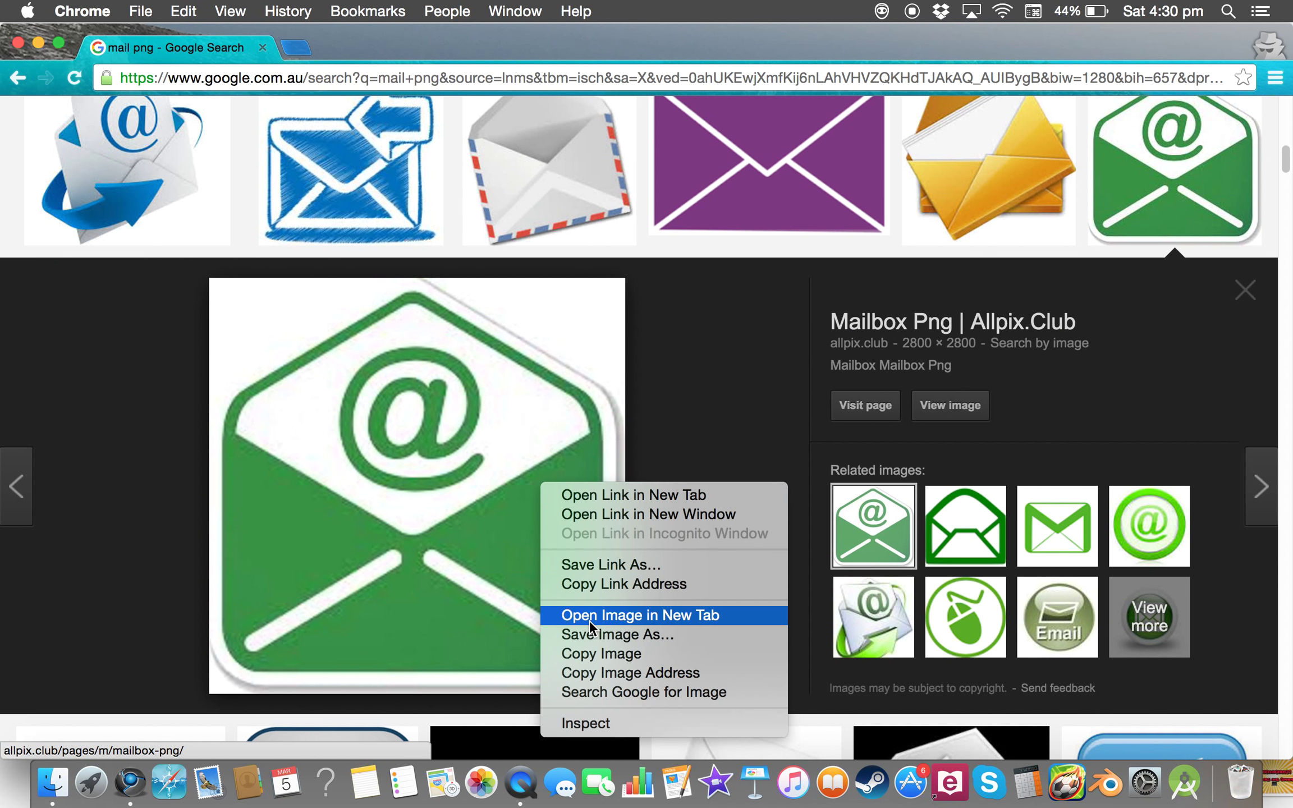
pyautogui.moveTo(601, 653)
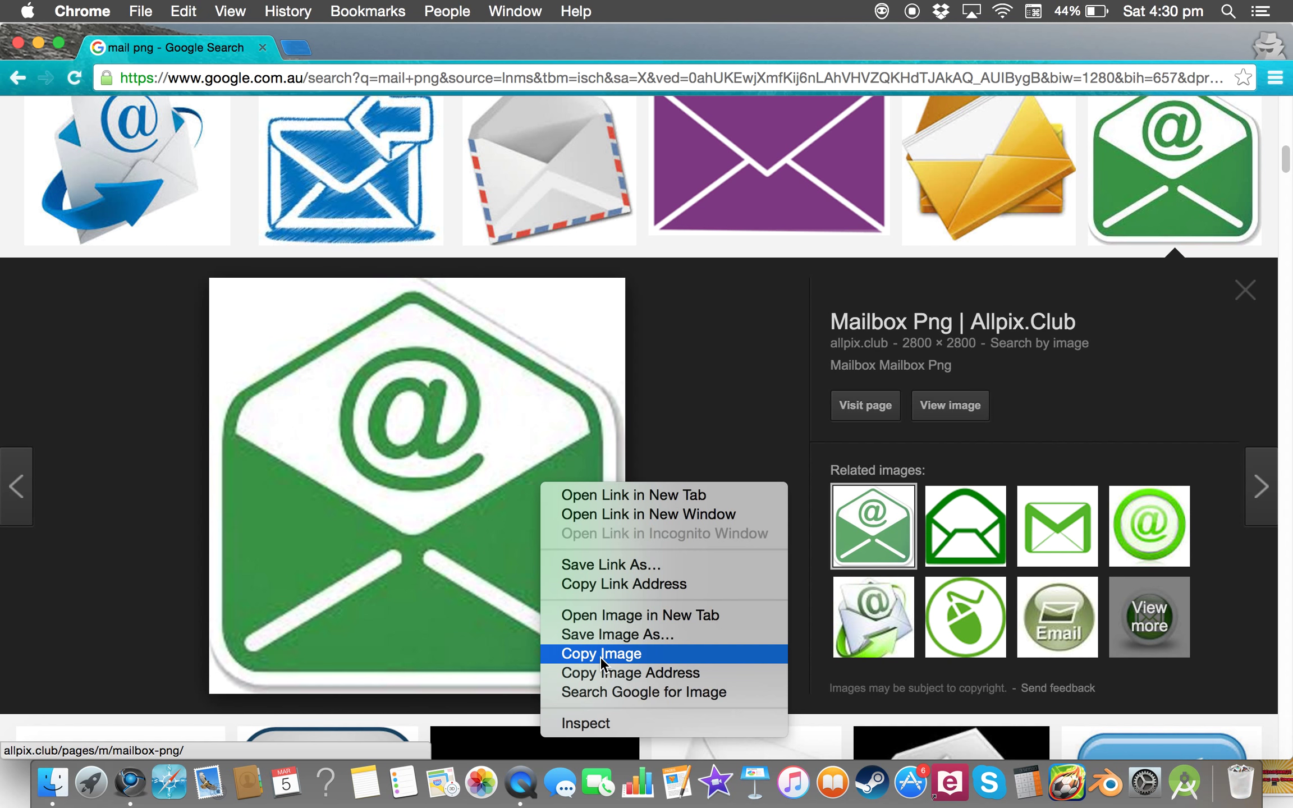
pyautogui.click(601, 653)
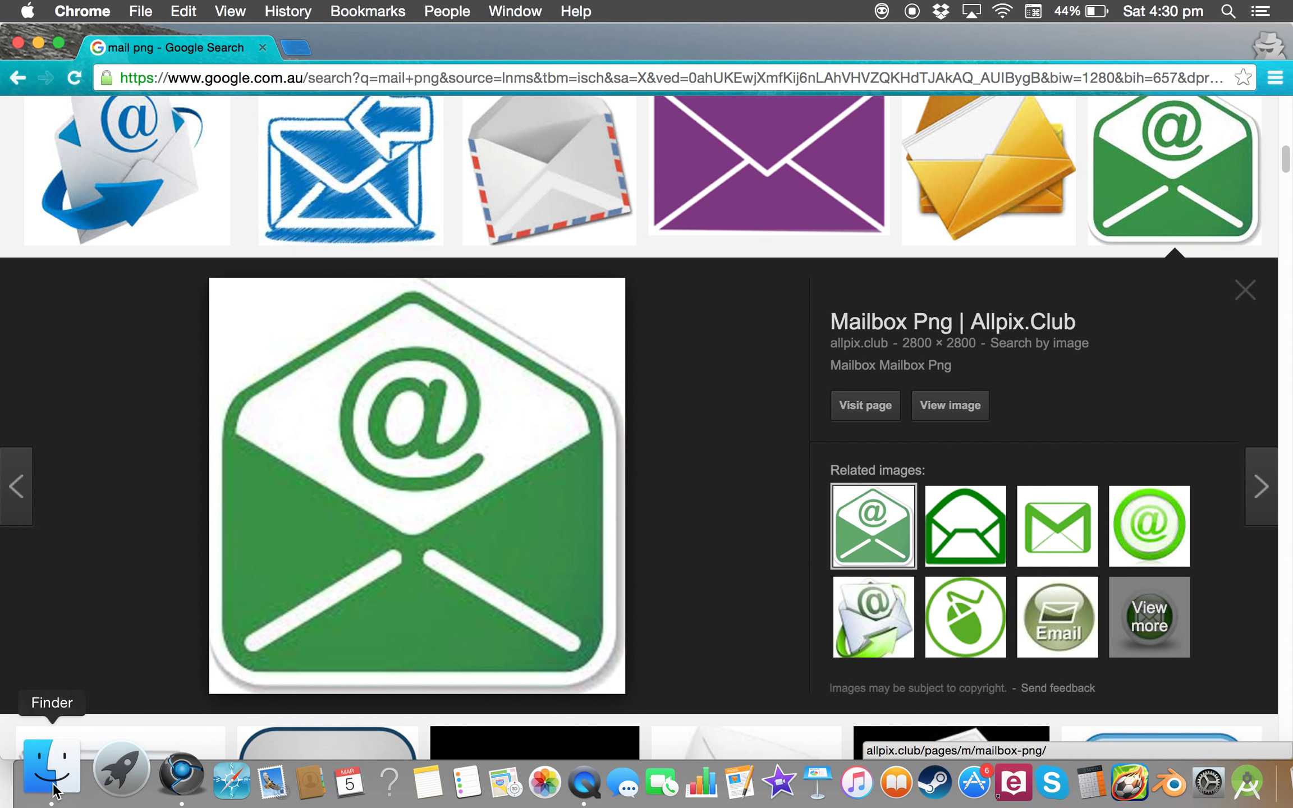
# - Show the Get Info window for Mail in the Applications folder
pyautogui.click(47, 767)
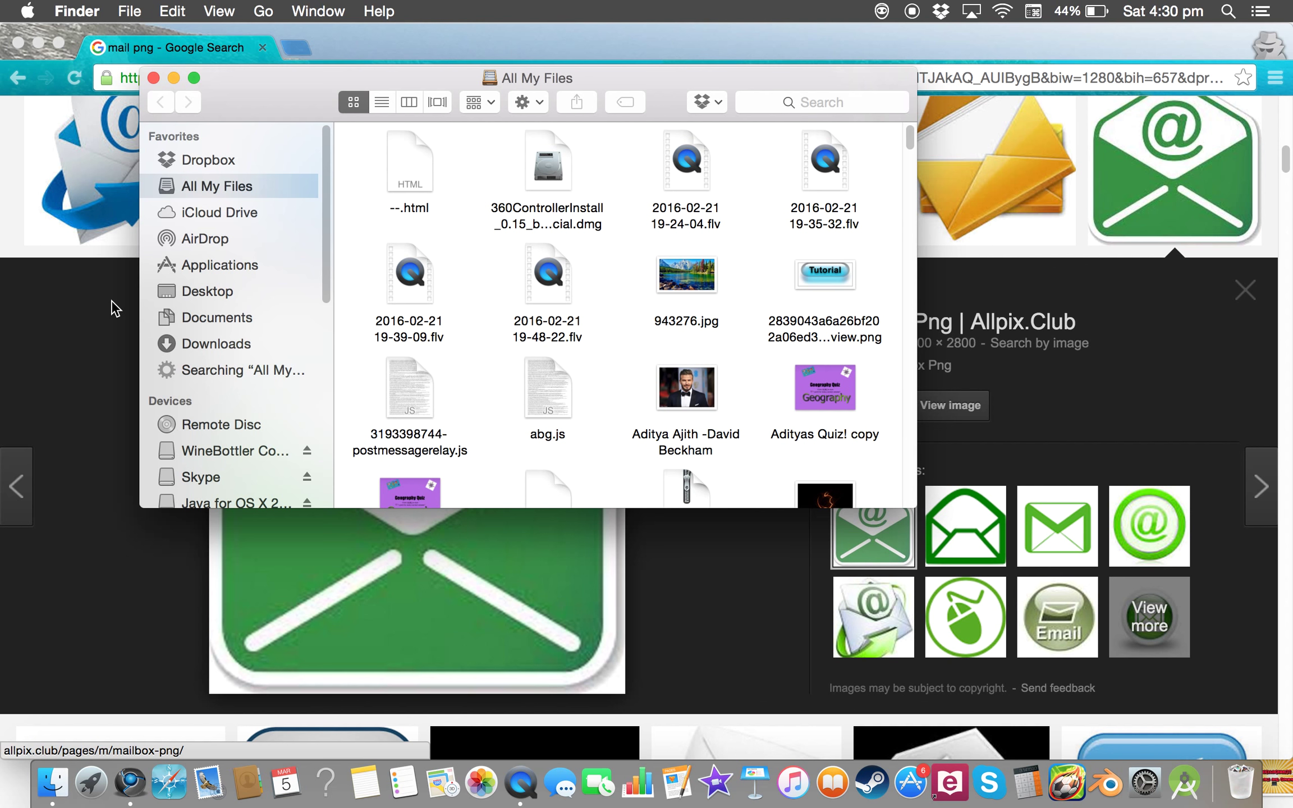
pyautogui.click(218, 265)
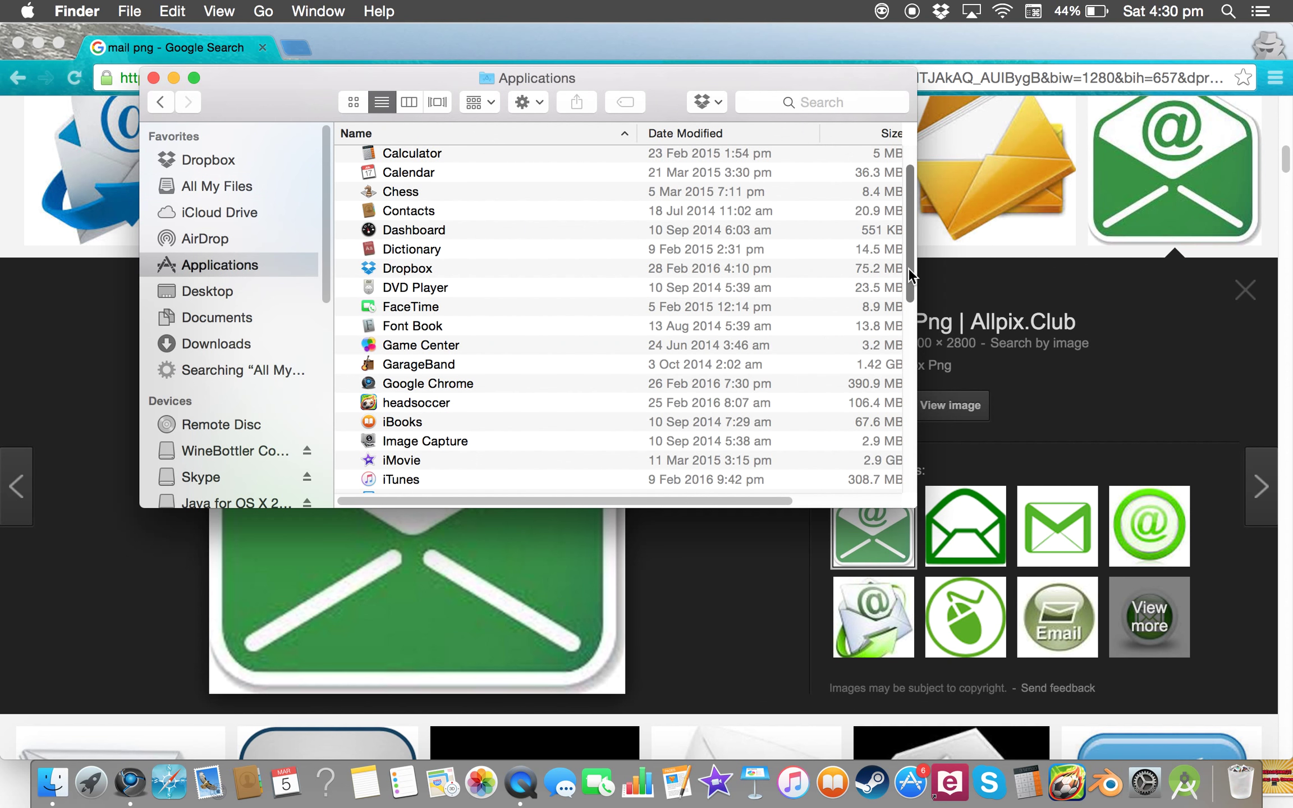
pyautogui.scroll(-3)
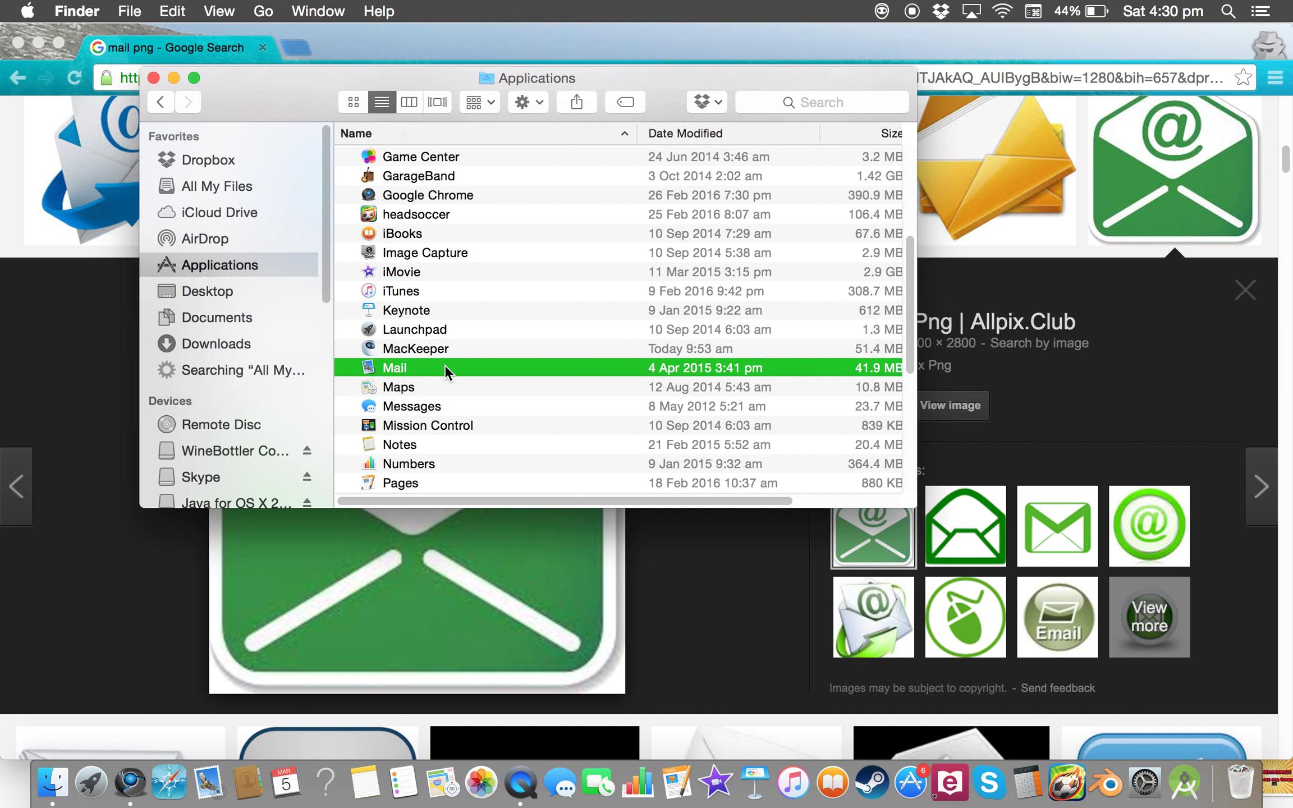
pyautogui.rightClick(395, 367)
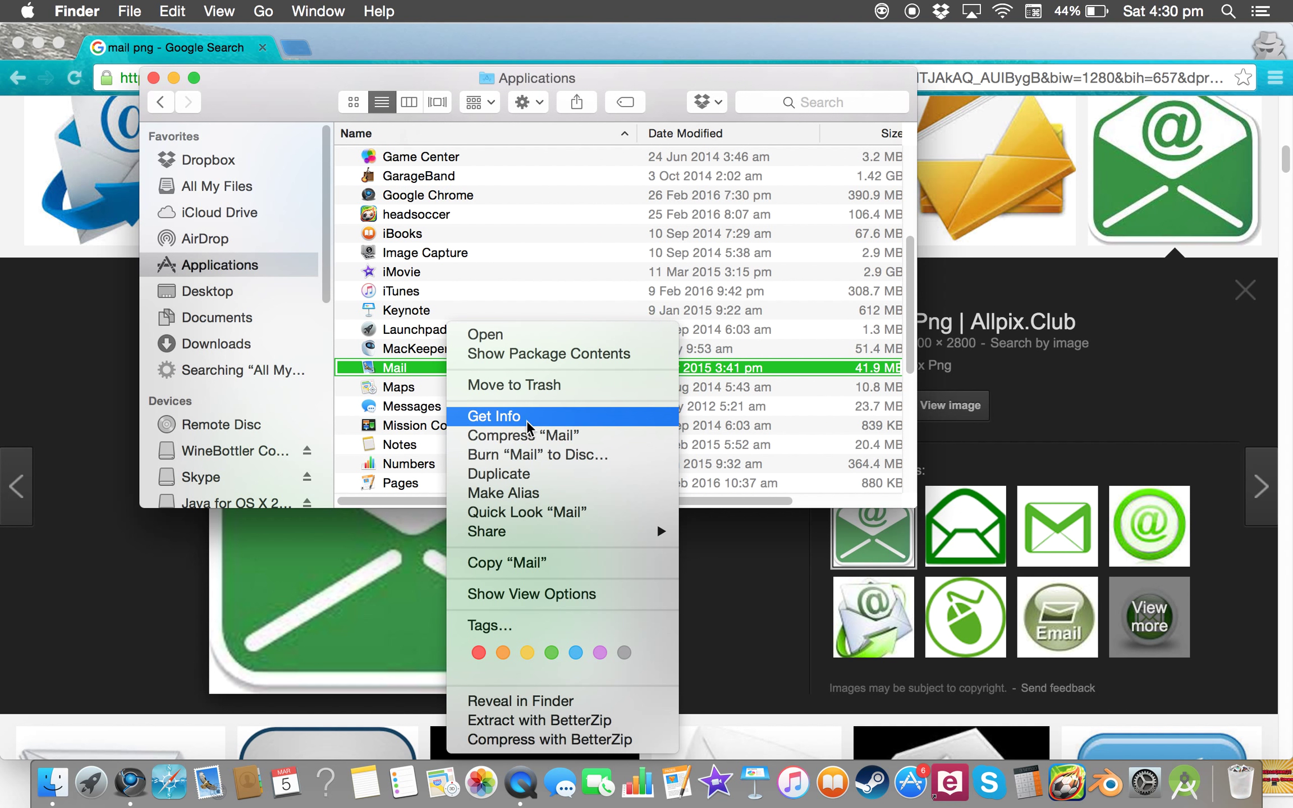
pyautogui.click(493, 415)
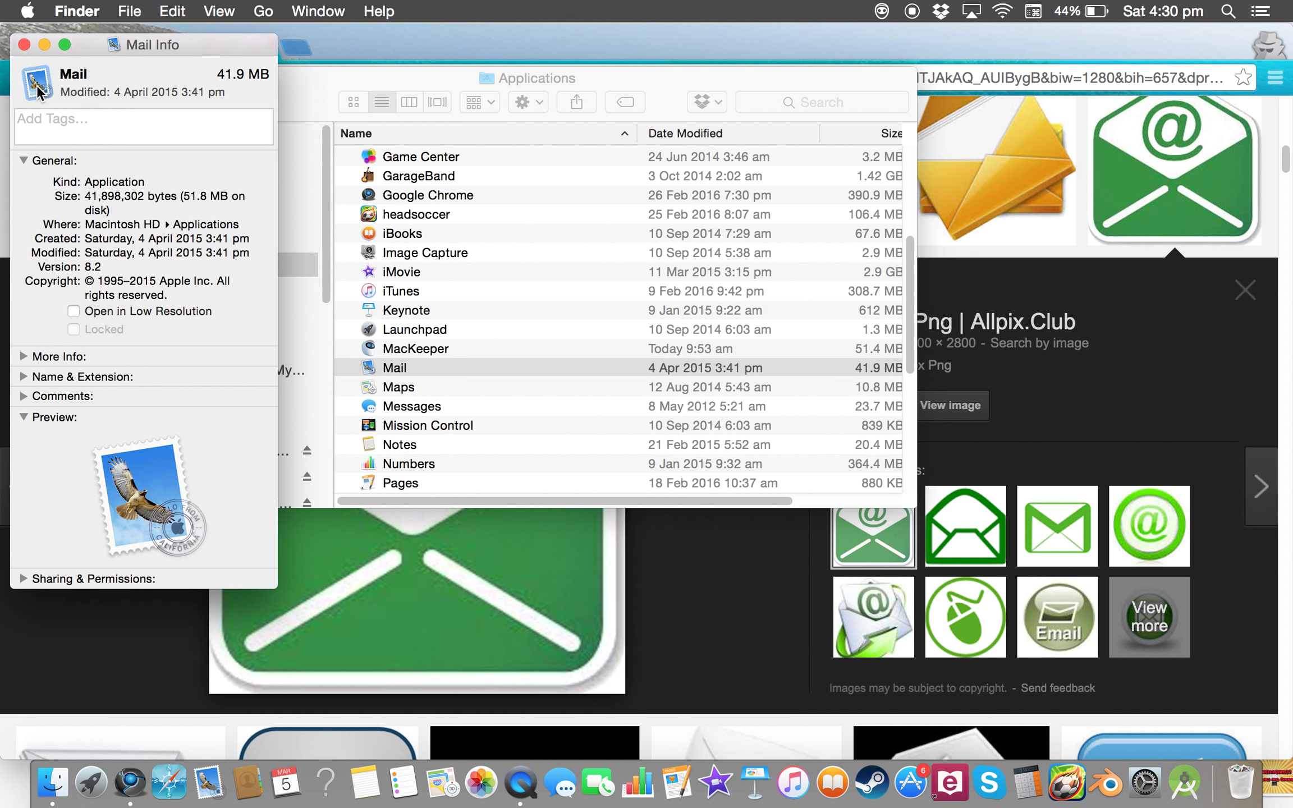
# - Paste the green @ envelope over Mail's stamp icon and authorise with the admin password
pyautogui.click(172, 11)
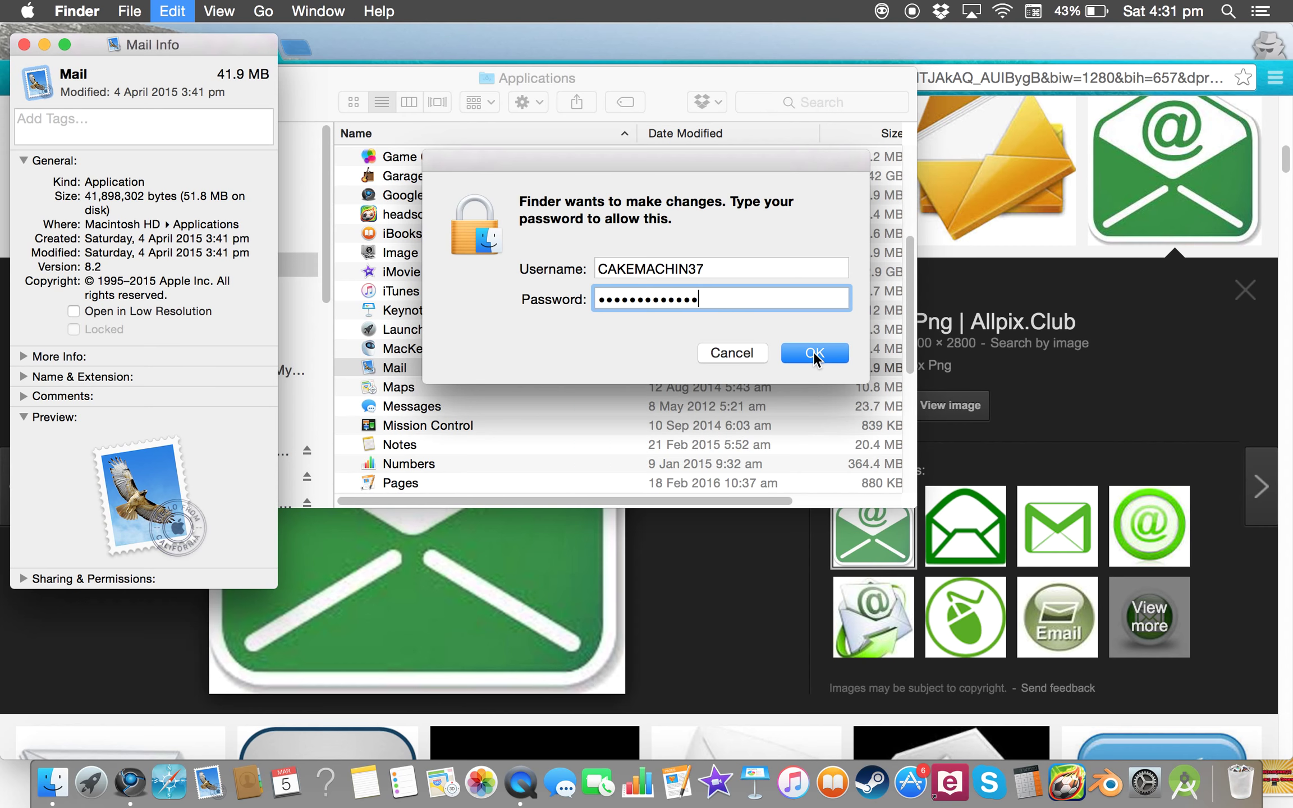
pyautogui.click(812, 353)
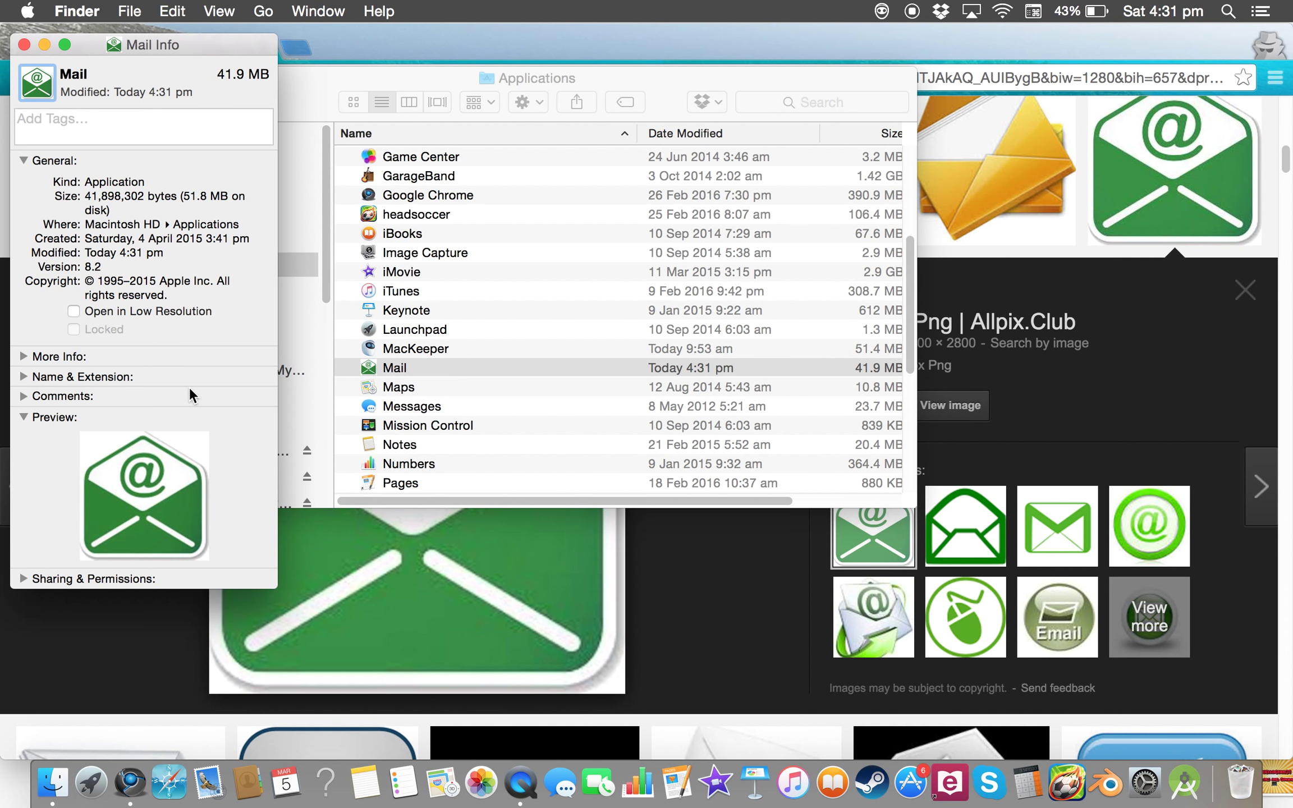
pyautogui.moveTo(564, 775)
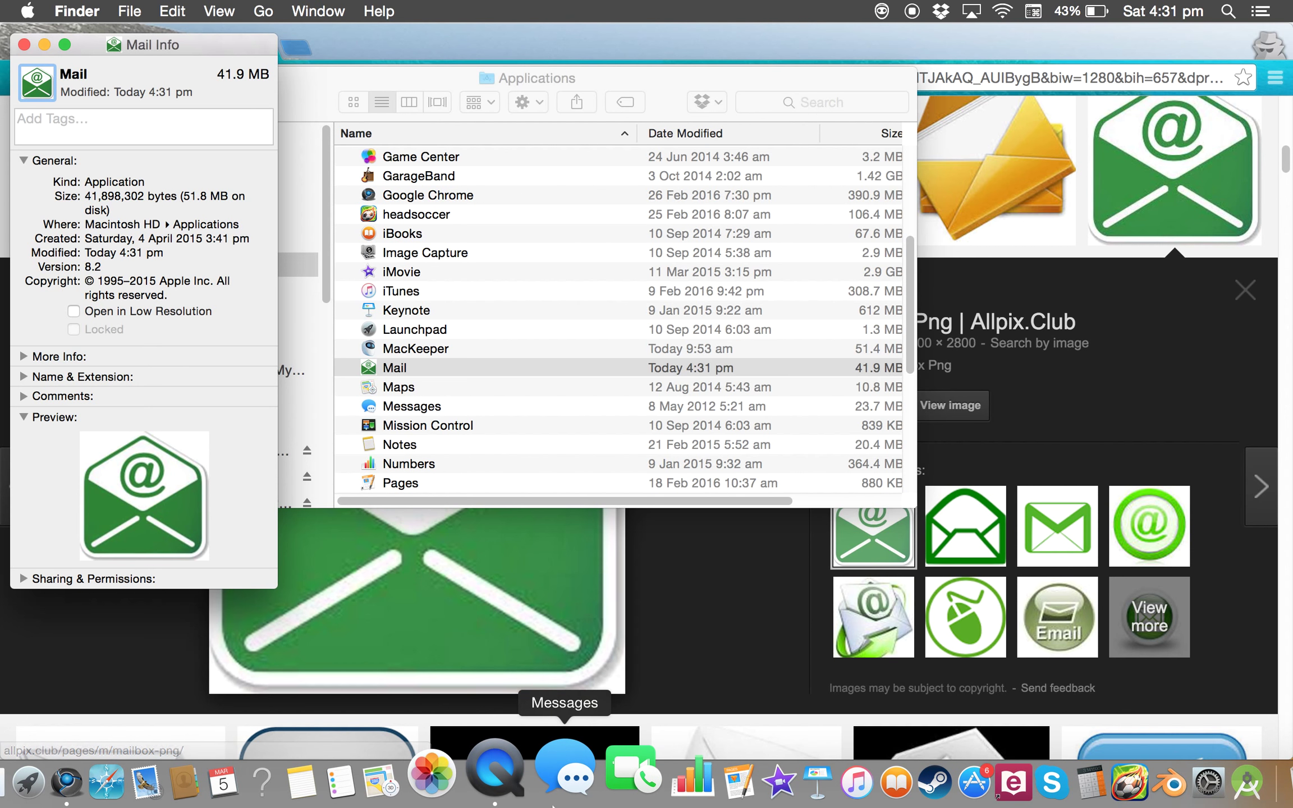
pyautogui.moveTo(202, 770)
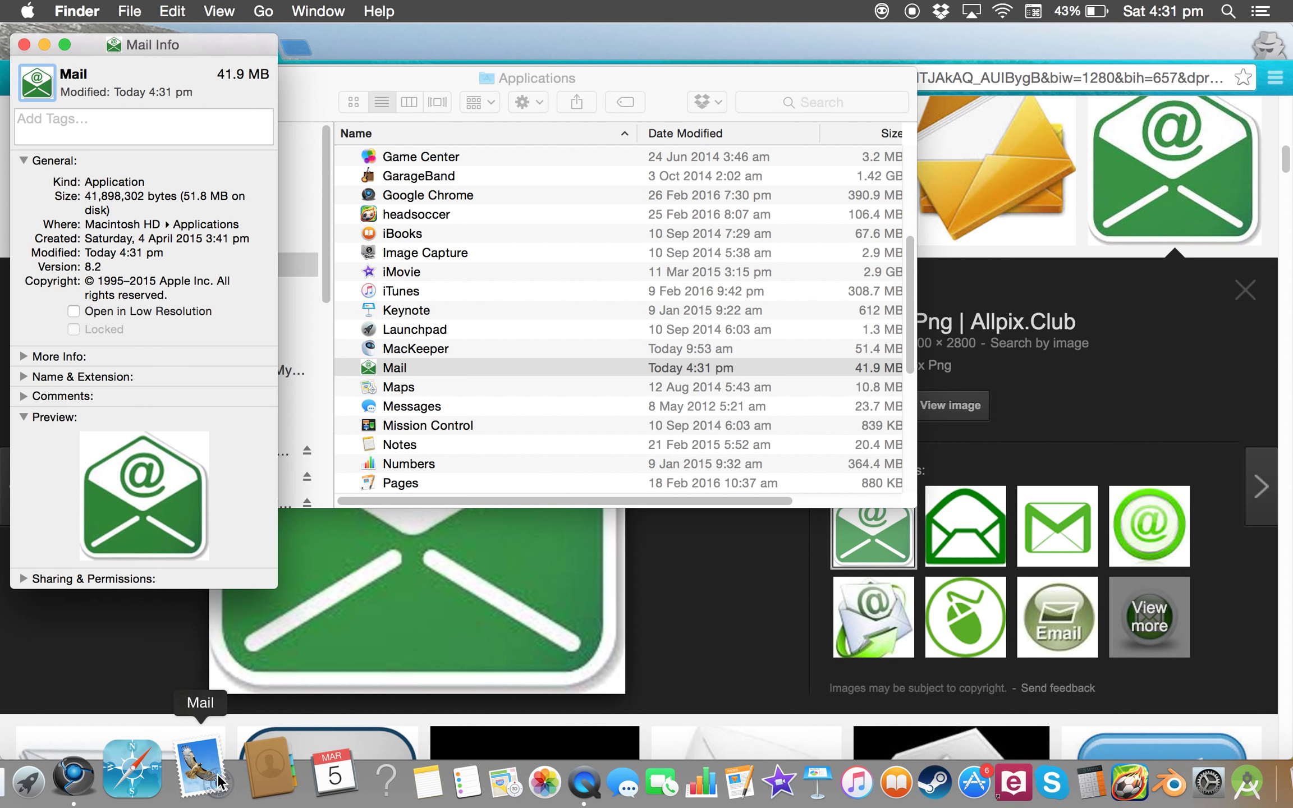
# - Launch Mail so its Dock icon shows the green @ envelope, then return to Finder
pyautogui.click(200, 763)
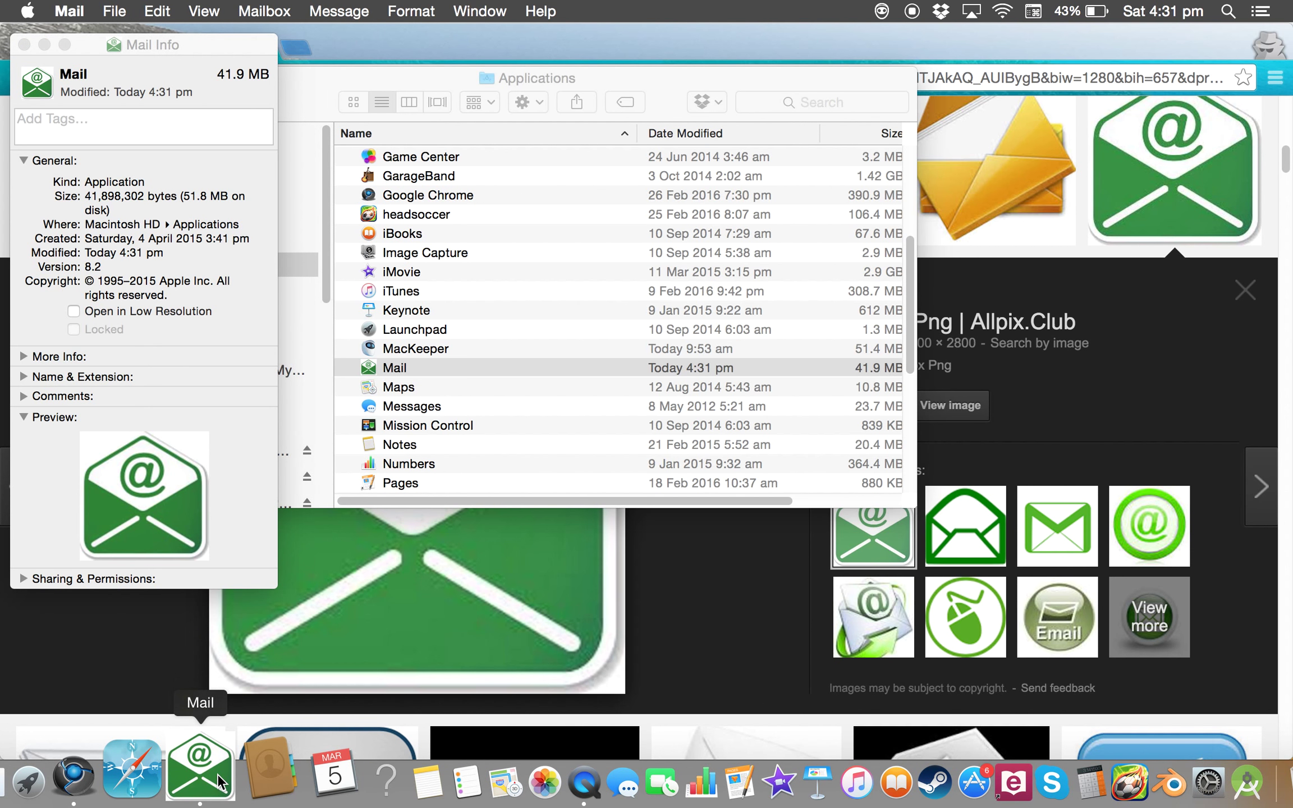
pyautogui.click(199, 781)
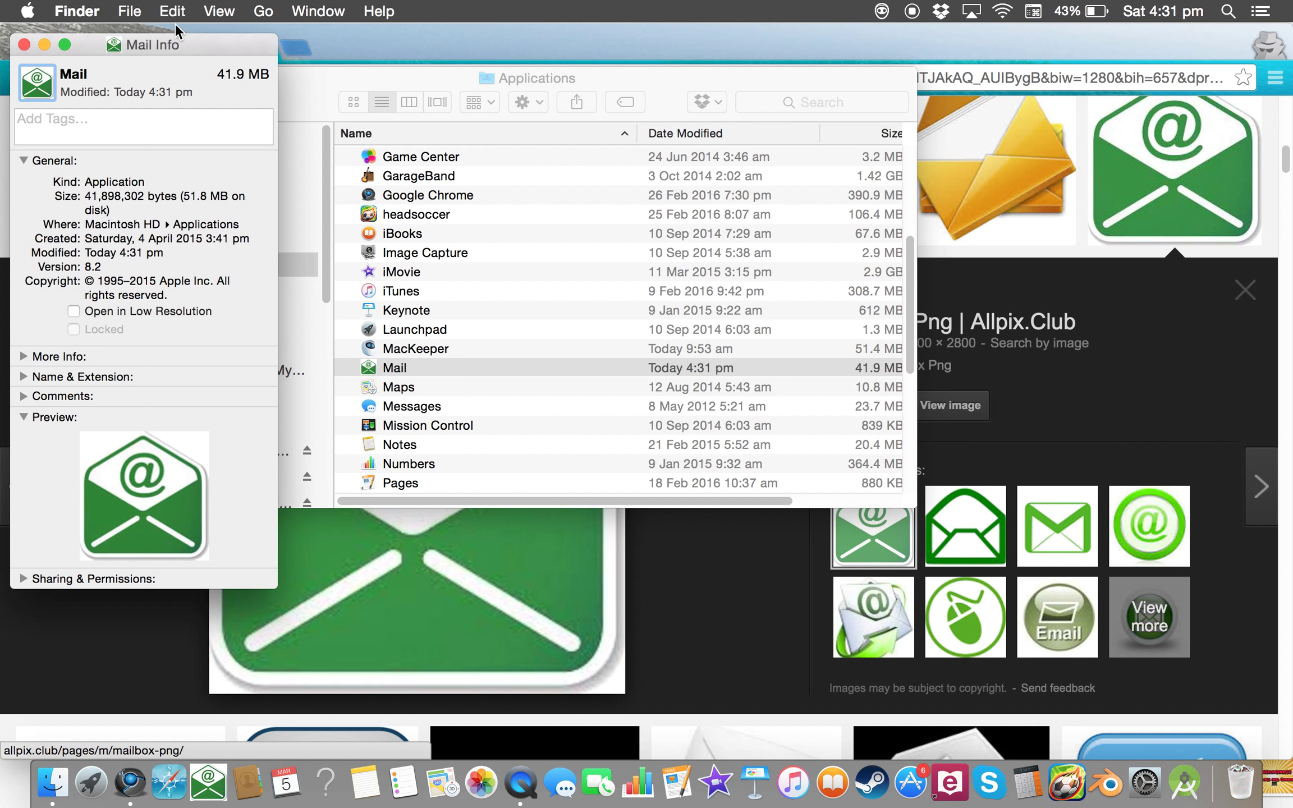
pyautogui.moveTo(109, 94)
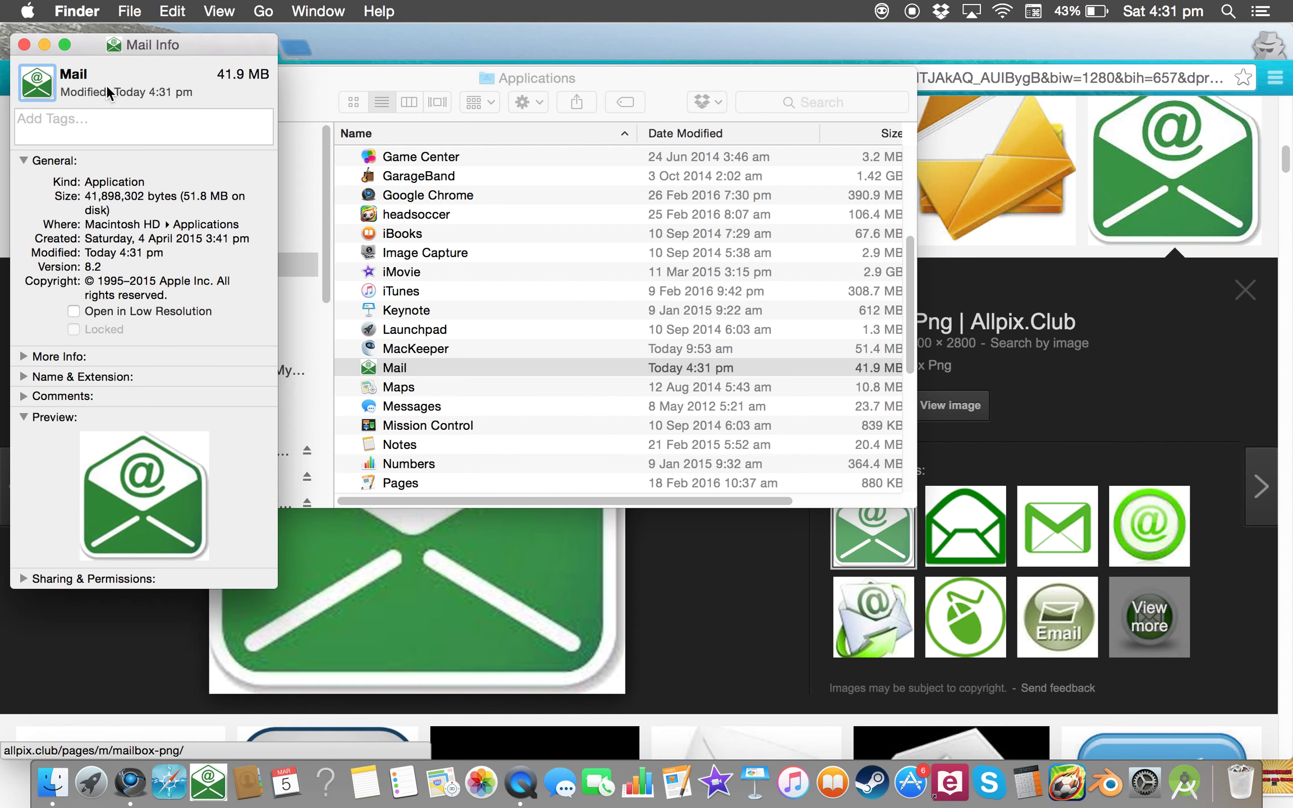
pyautogui.moveTo(161, 320)
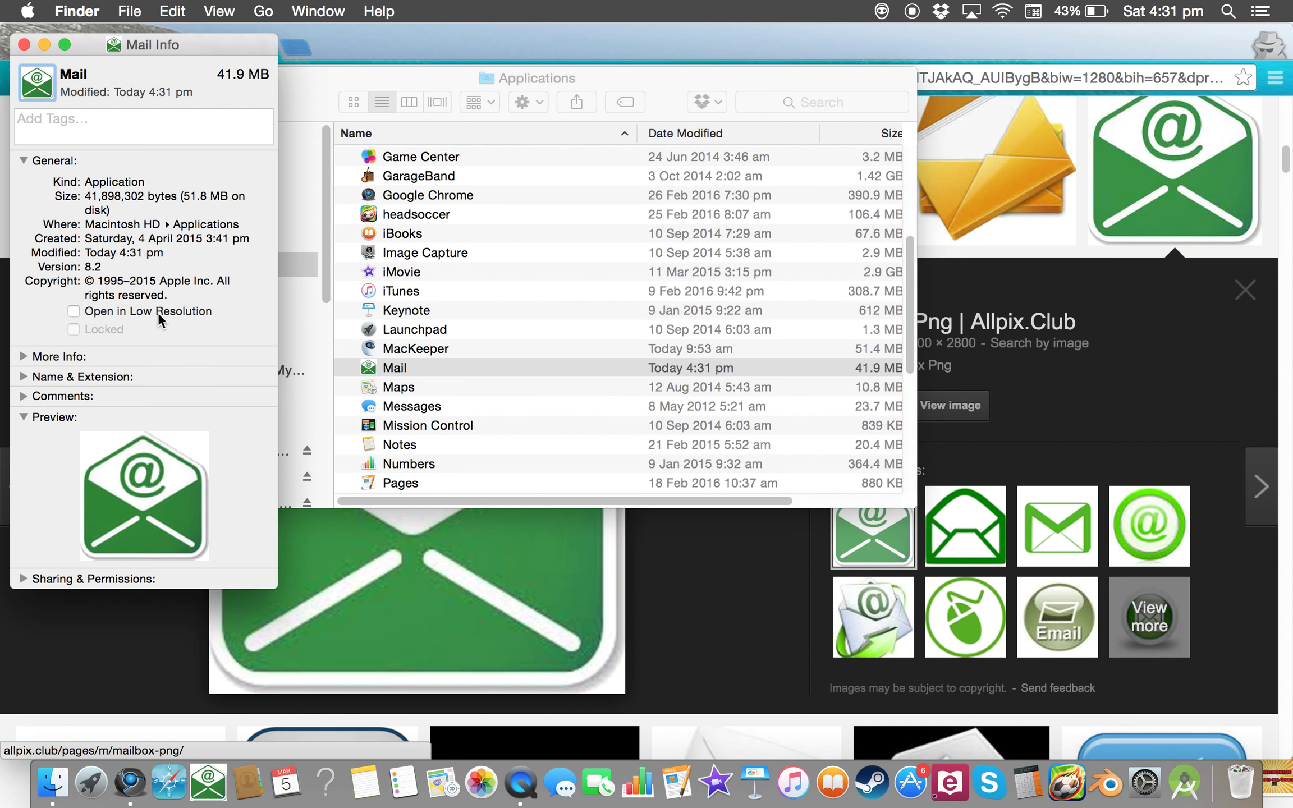
pyautogui.moveTo(172, 767)
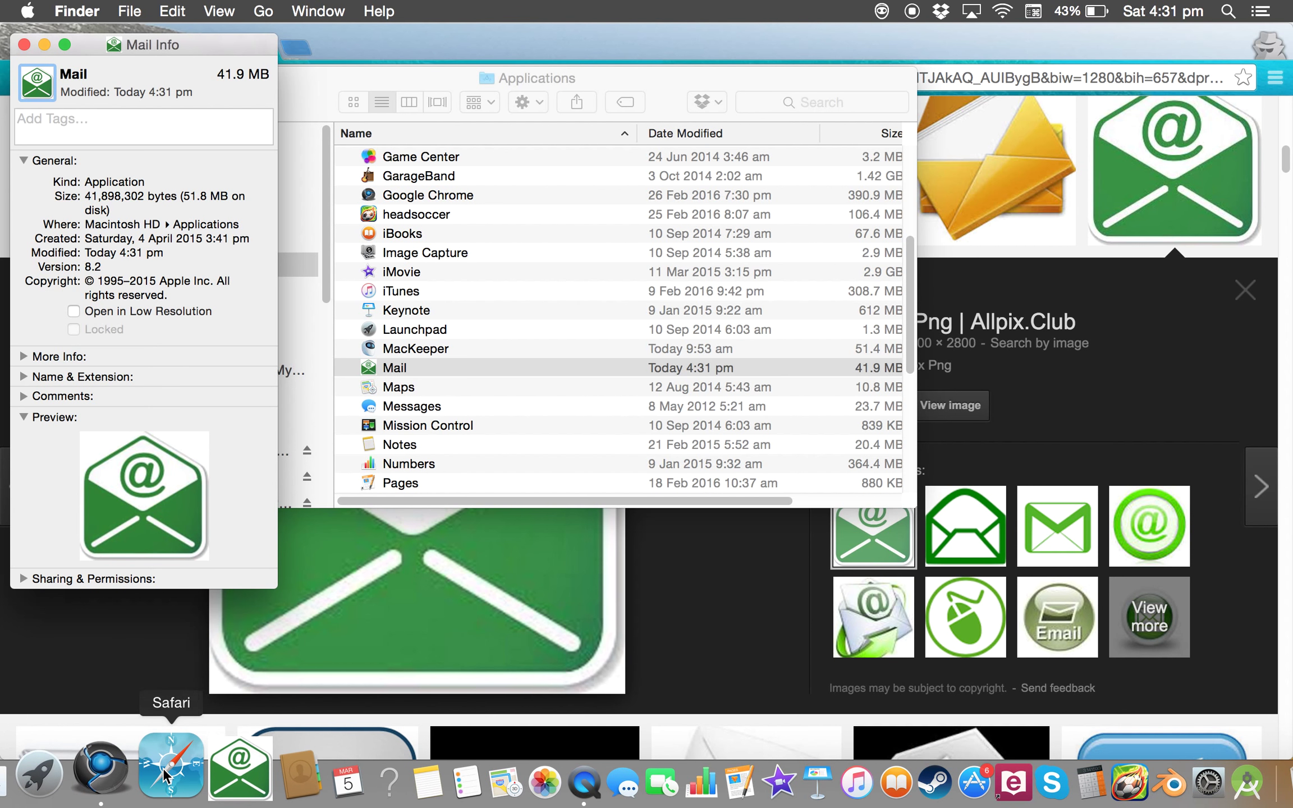